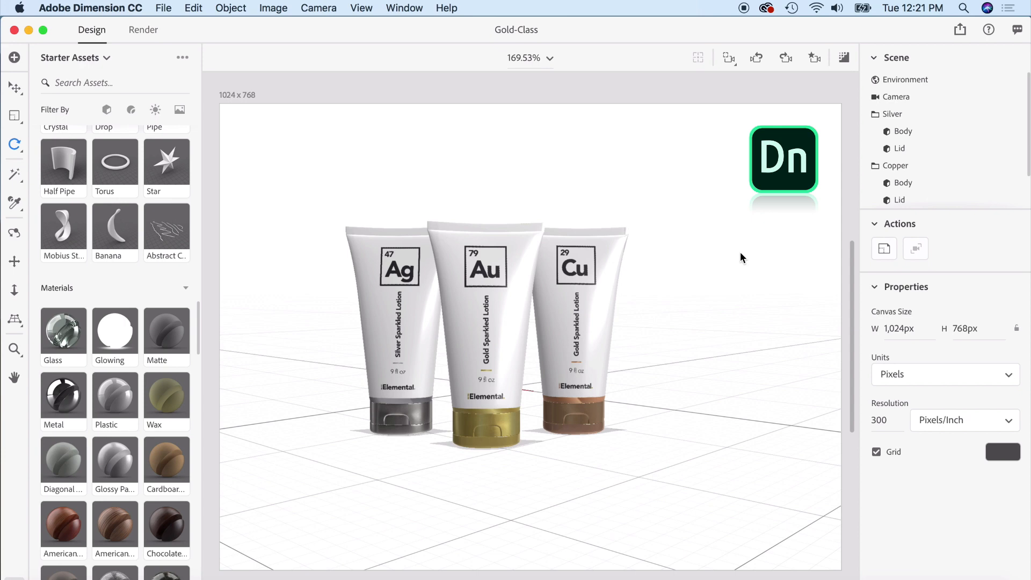
mouse_move(630, 310)
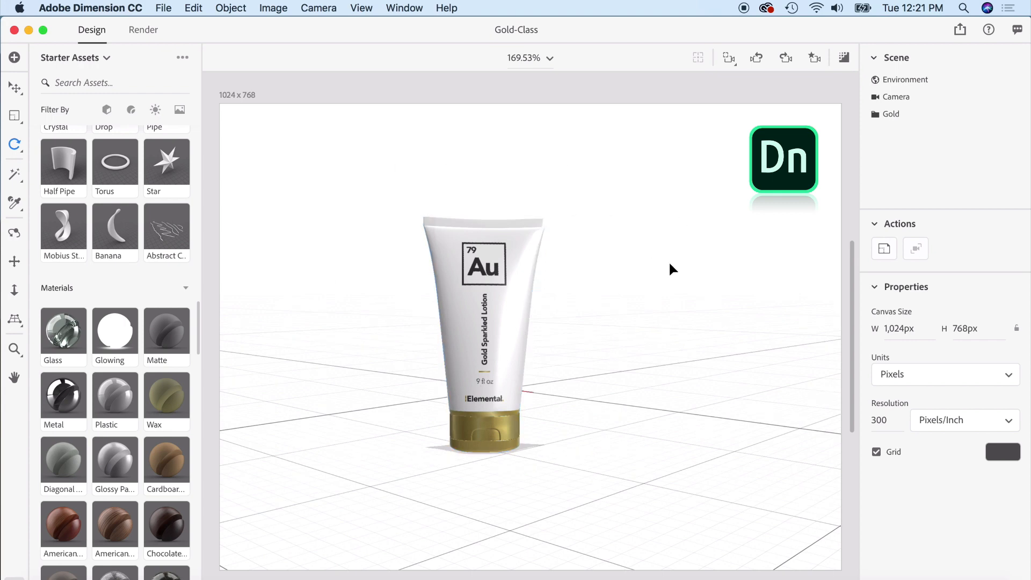
mouse_move(350, 256)
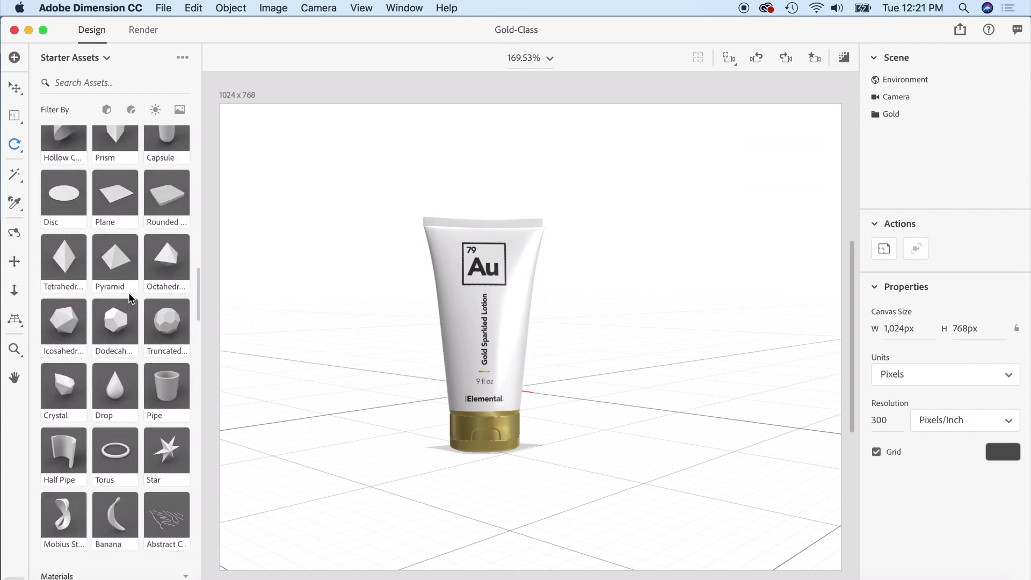
Scroll Starter Assets to the Drop model and drag it onto the canvas beside the gold tube
scroll(down, 3)
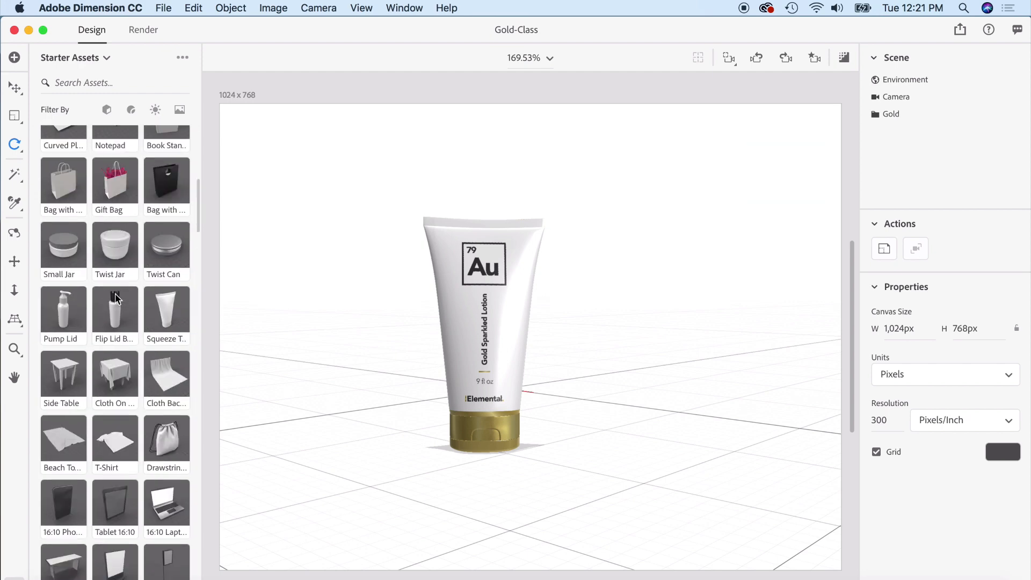
click(185, 142)
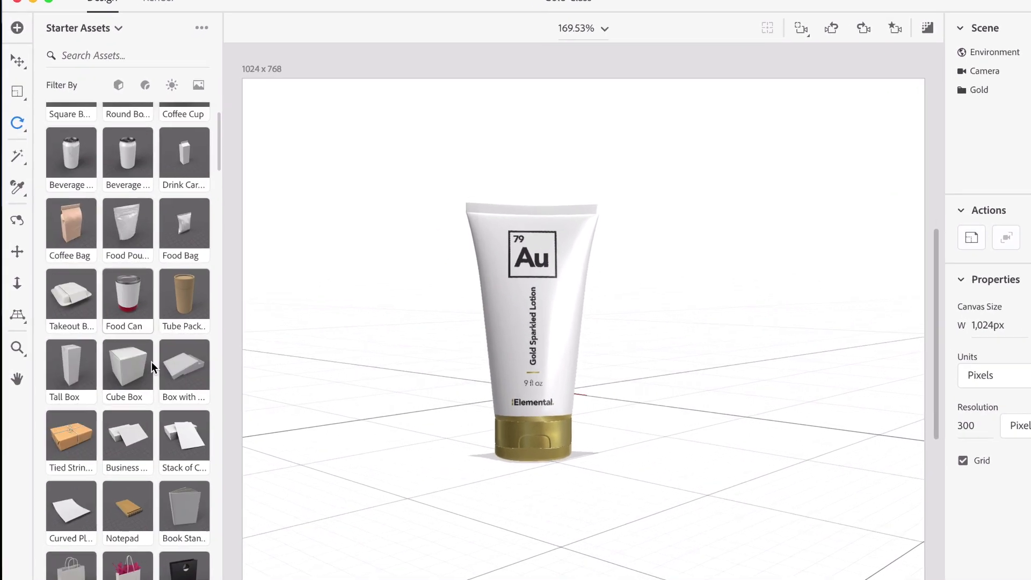
scroll(down, 3)
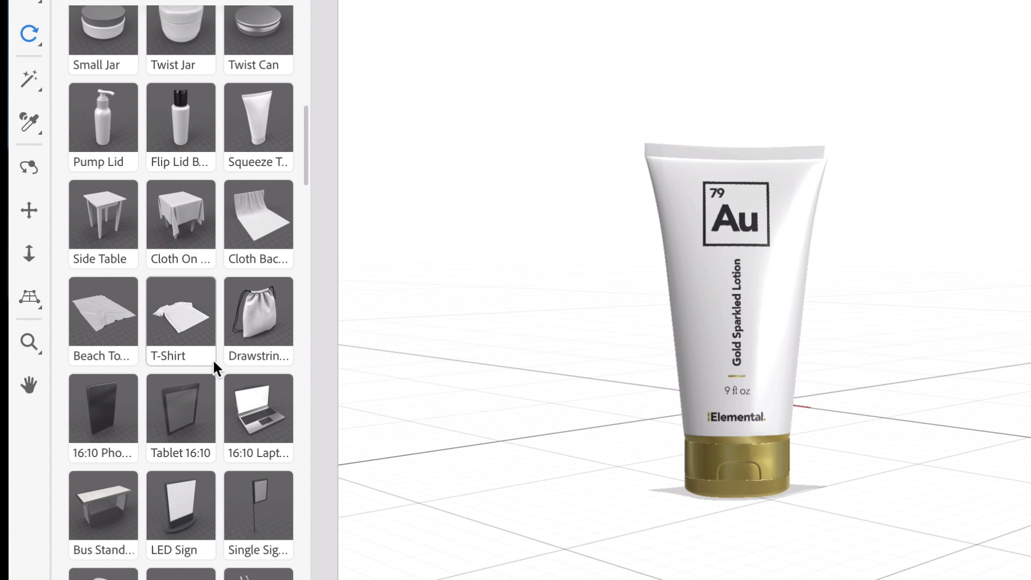
scroll(down, 3)
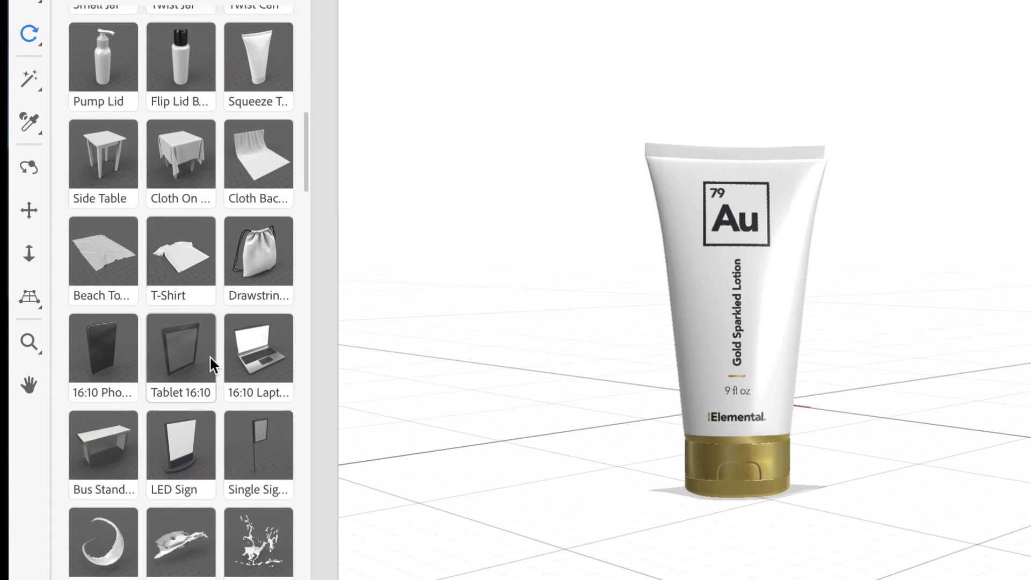
scroll(down, 3)
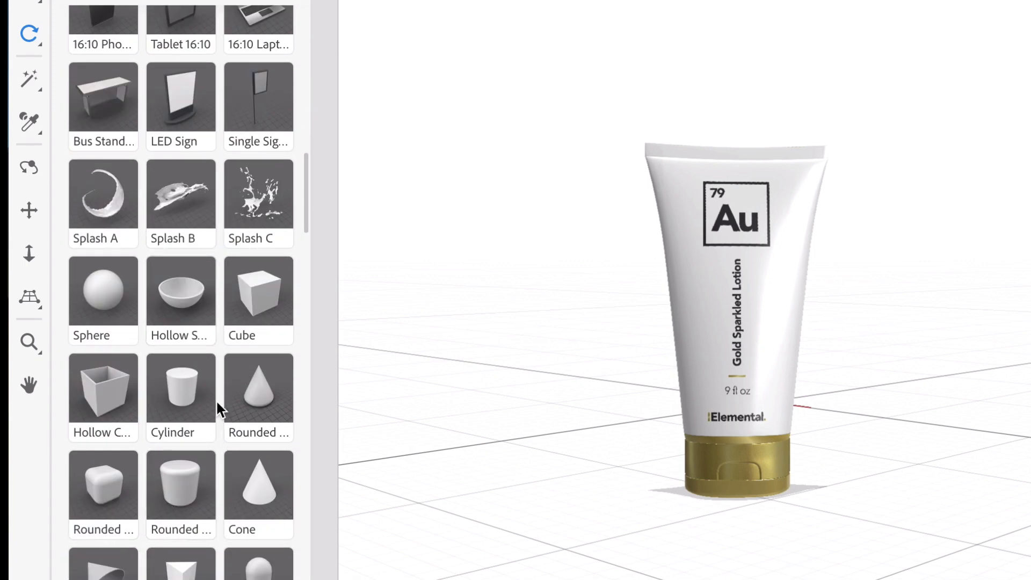
scroll(down, 3)
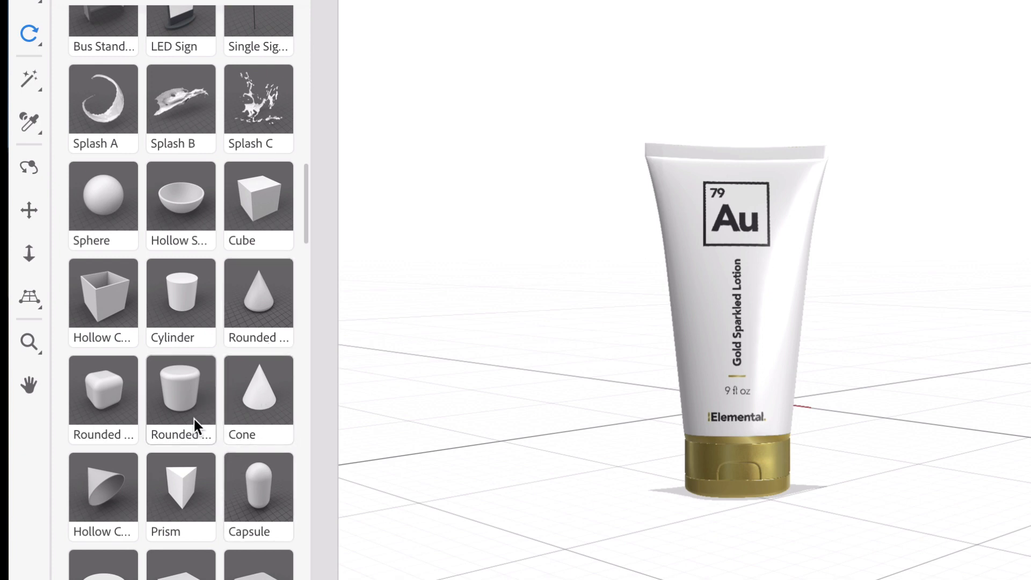
scroll(down, 3)
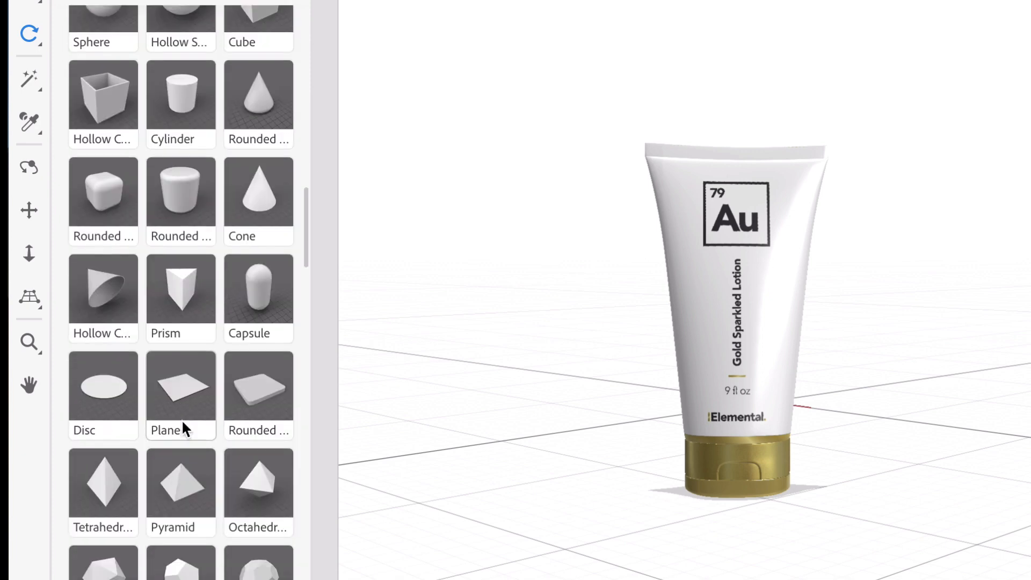
scroll(down, 3)
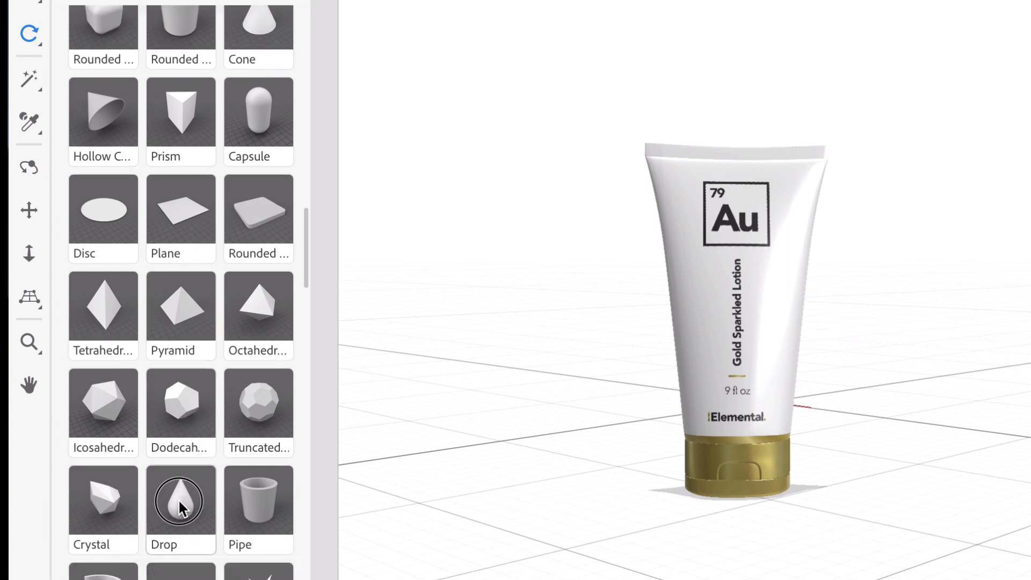
drag(181, 500, 806, 424)
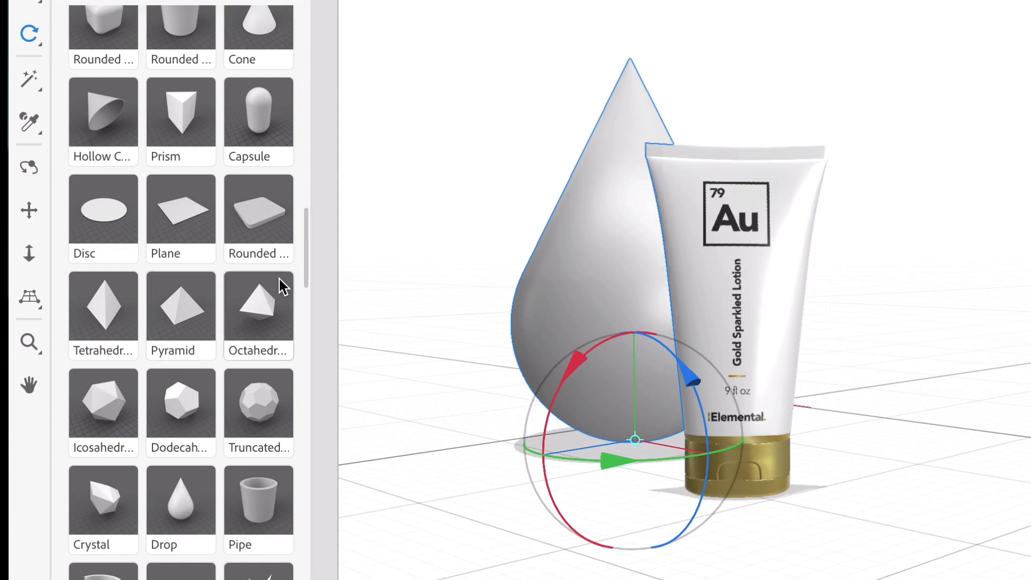
Scroll Starter Assets toward the gold metal material for the drop
scroll(down, 3)
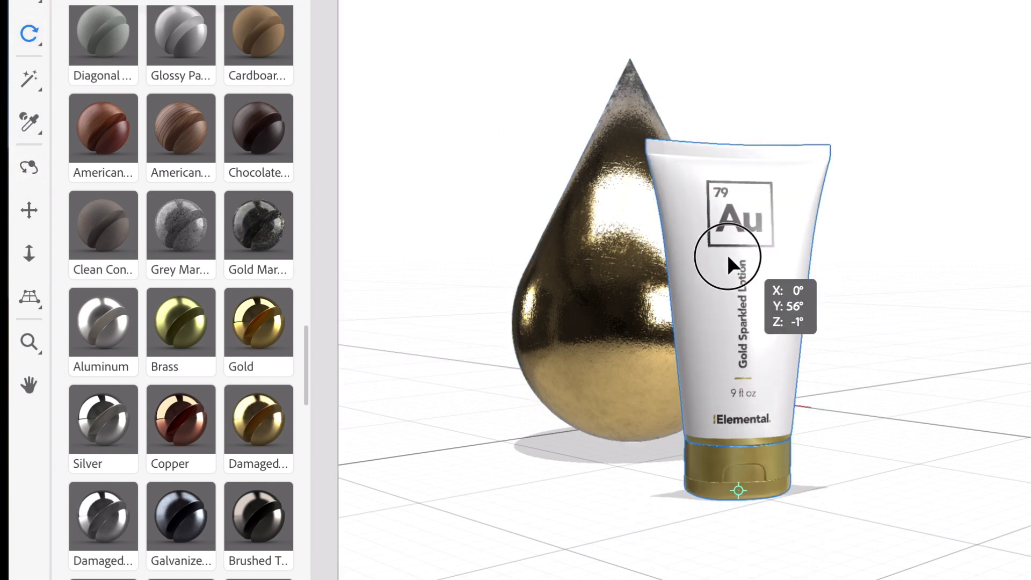
Rotate the gold tube to tilt and turn it to a new angle
drag(731, 263, 763, 253)
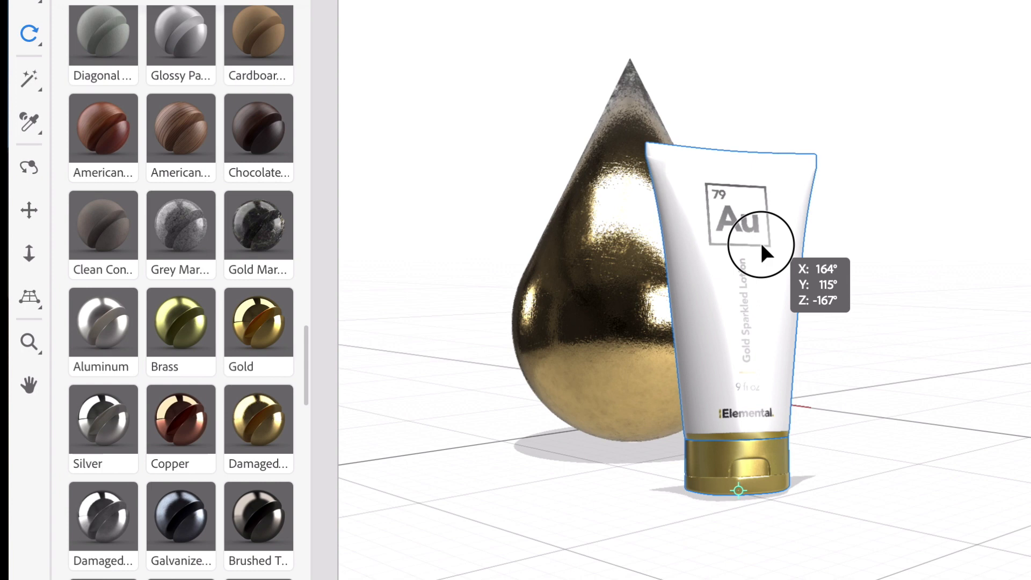
drag(763, 250, 678, 227)
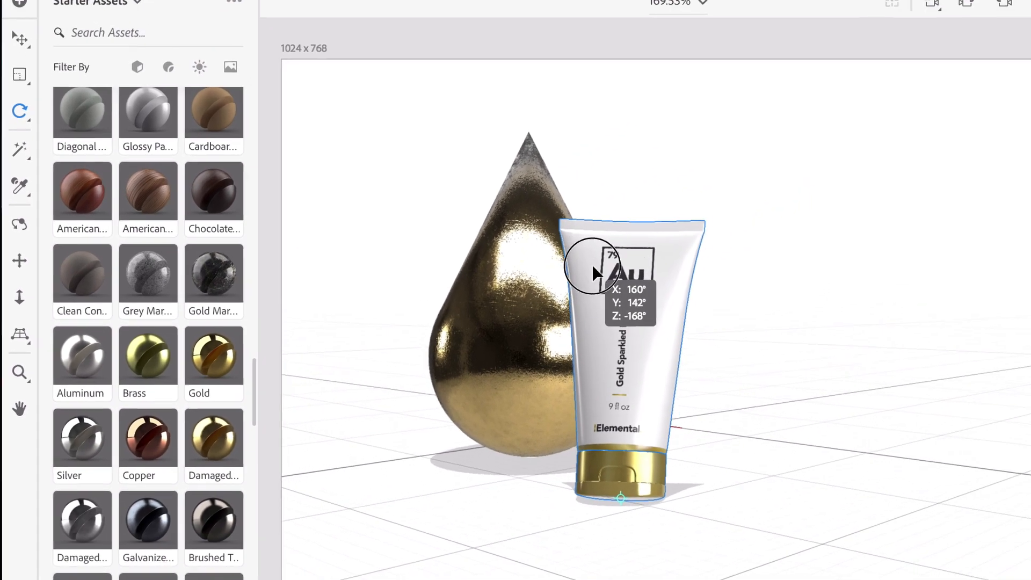
drag(595, 273, 611, 269)
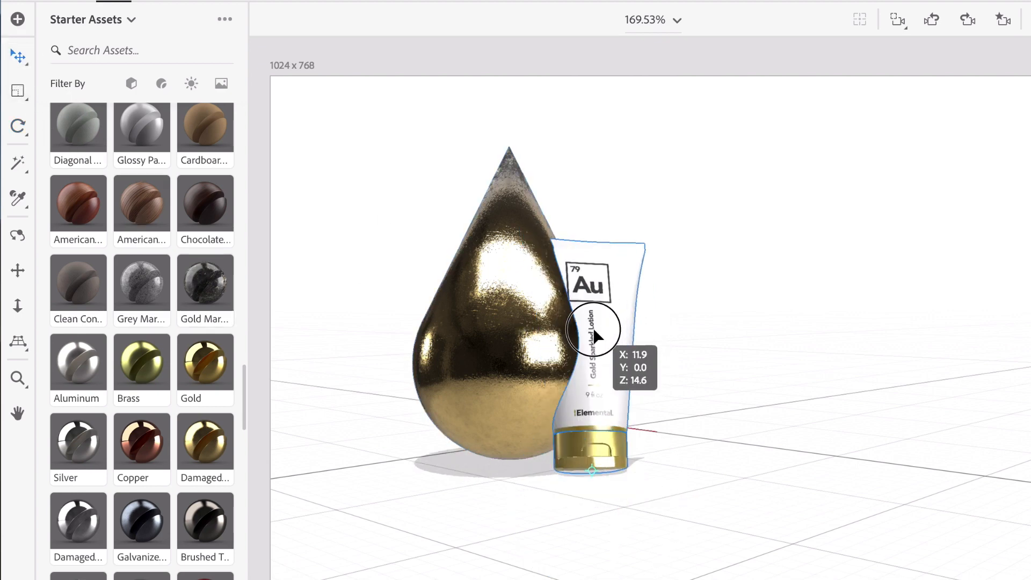
Move the gold tube against the drop and slide it forward in front of it
drag(592, 329, 612, 506)
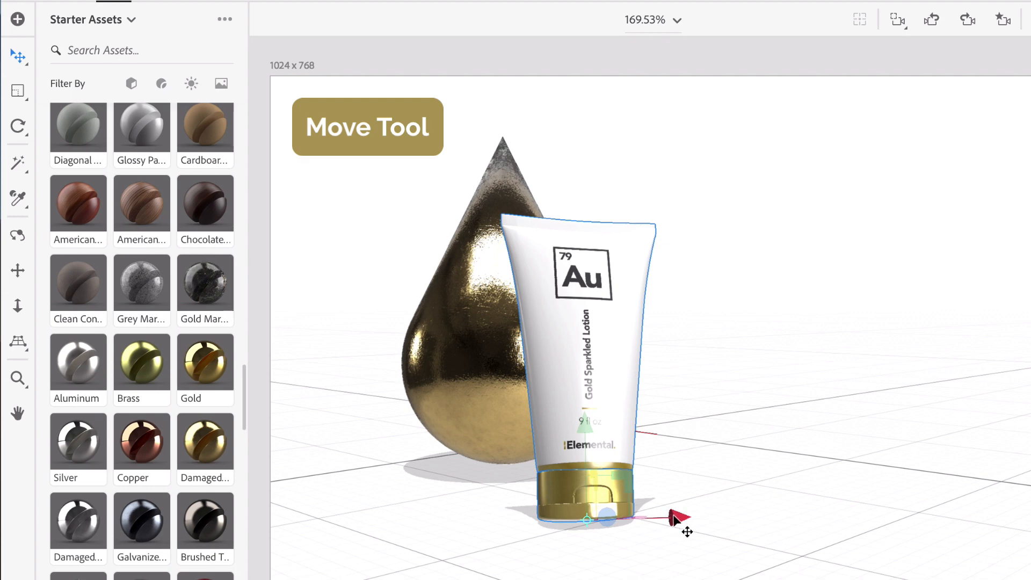
drag(675, 520, 579, 470)
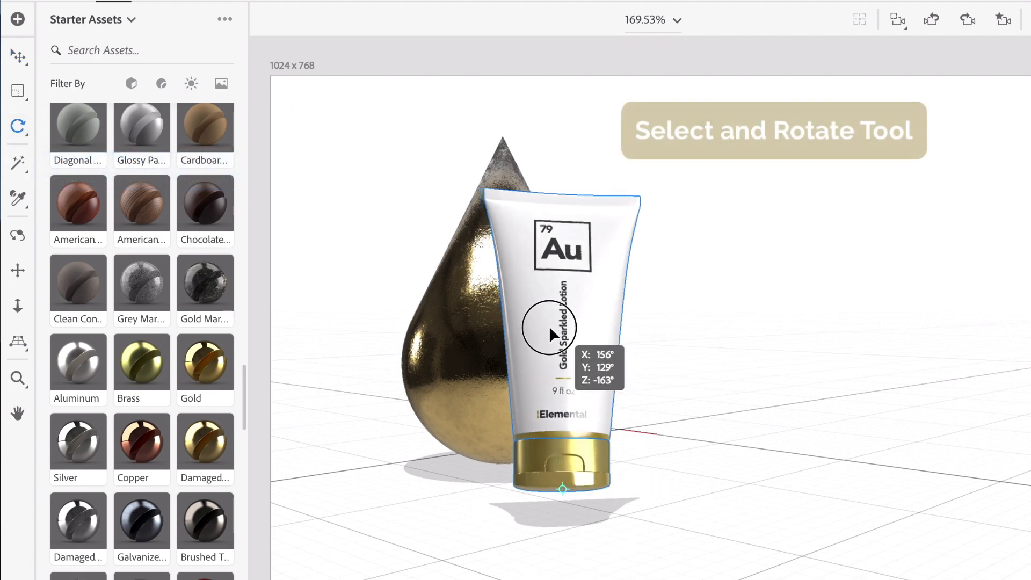
Fine-tune the tube's tilt so it leans toward the drop and settles in place
drag(553, 329, 520, 329)
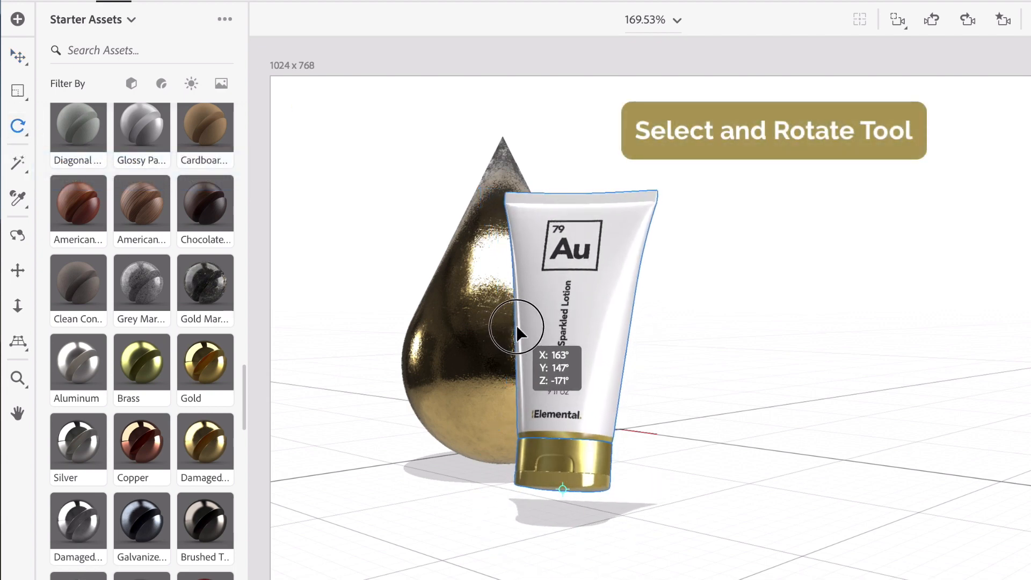
drag(516, 328, 546, 335)
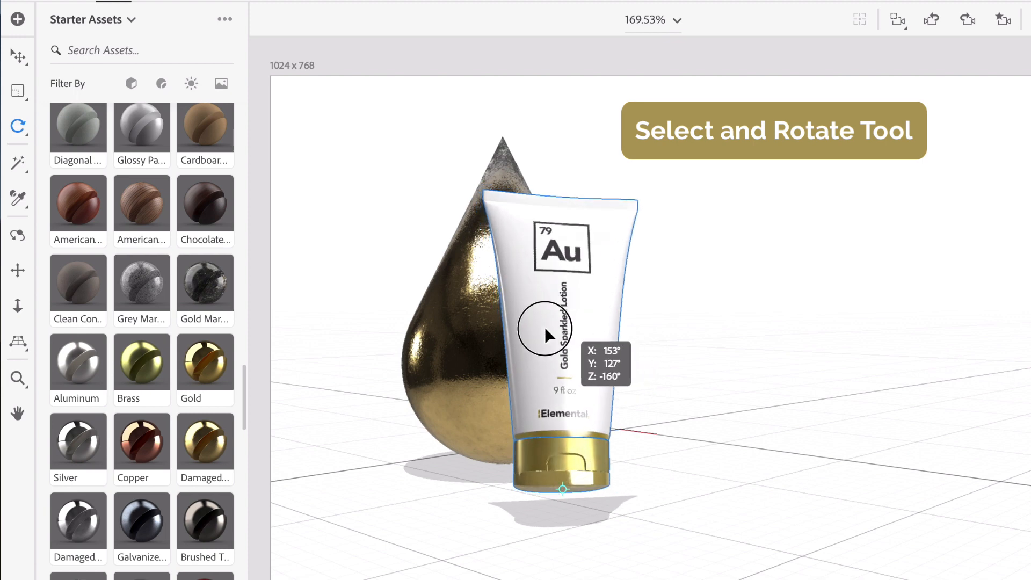
drag(546, 336, 527, 332)
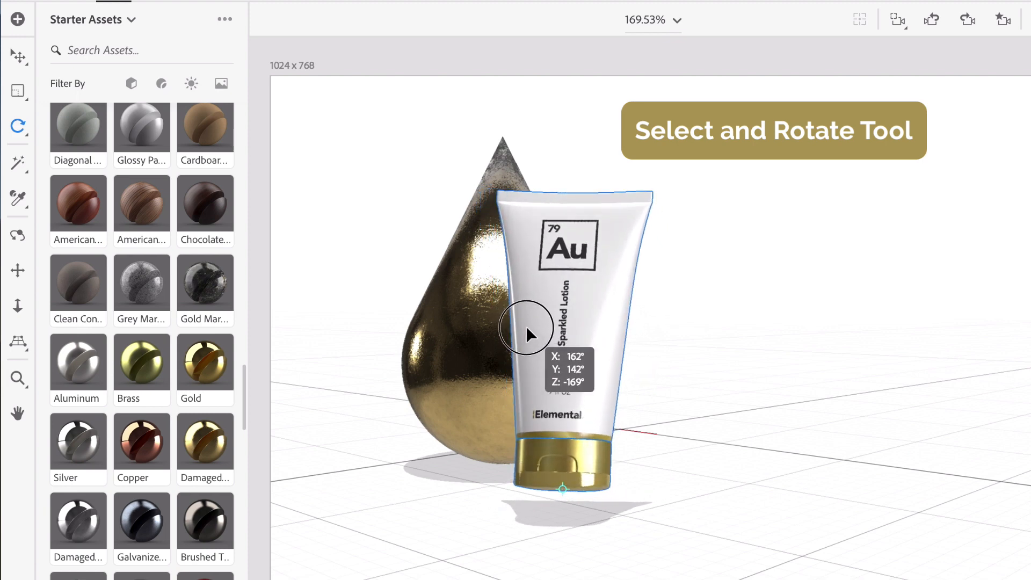
drag(527, 333, 533, 372)
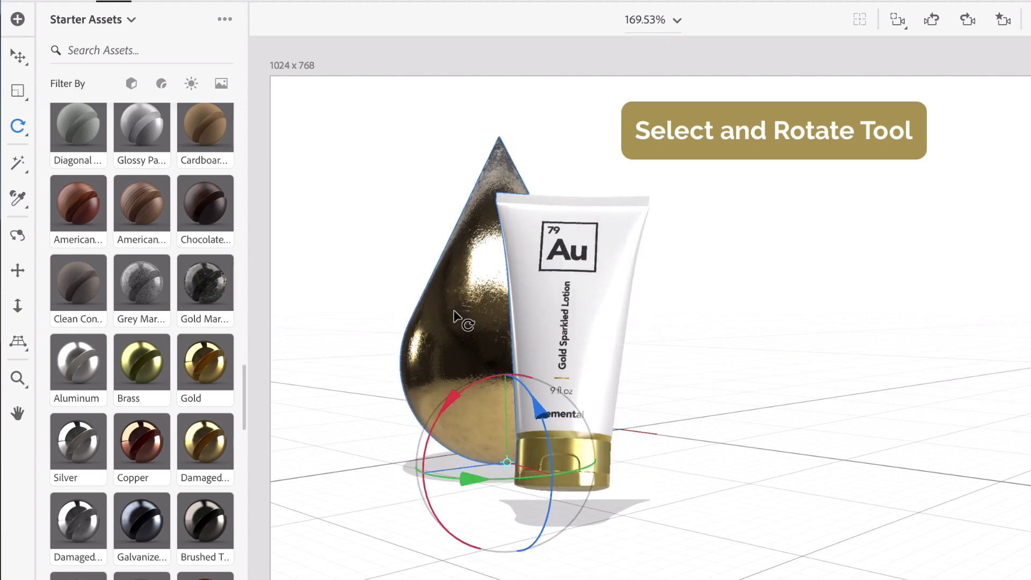
Select the gold drop and rotate it to face a new direction
click(17, 271)
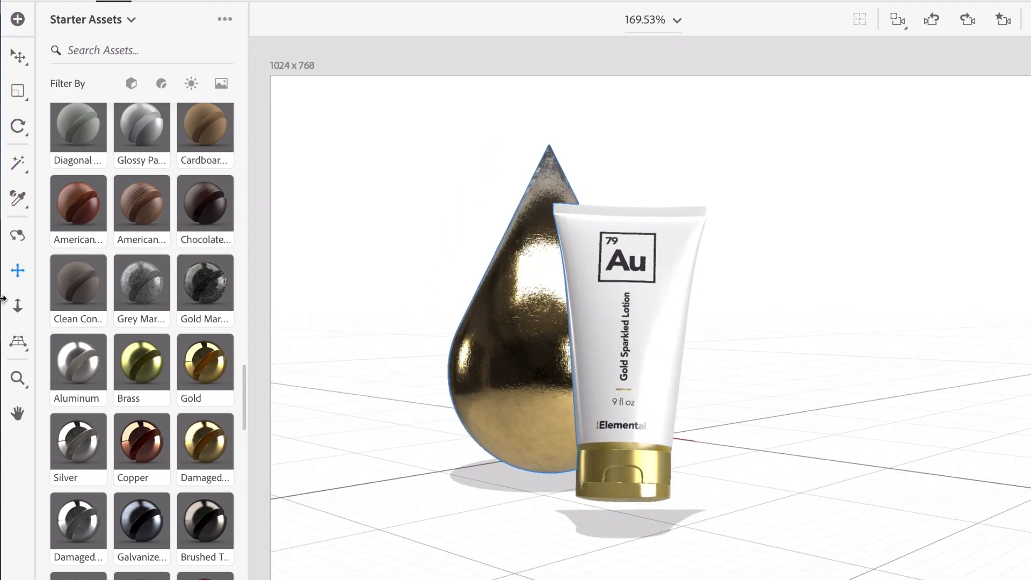
click(19, 236)
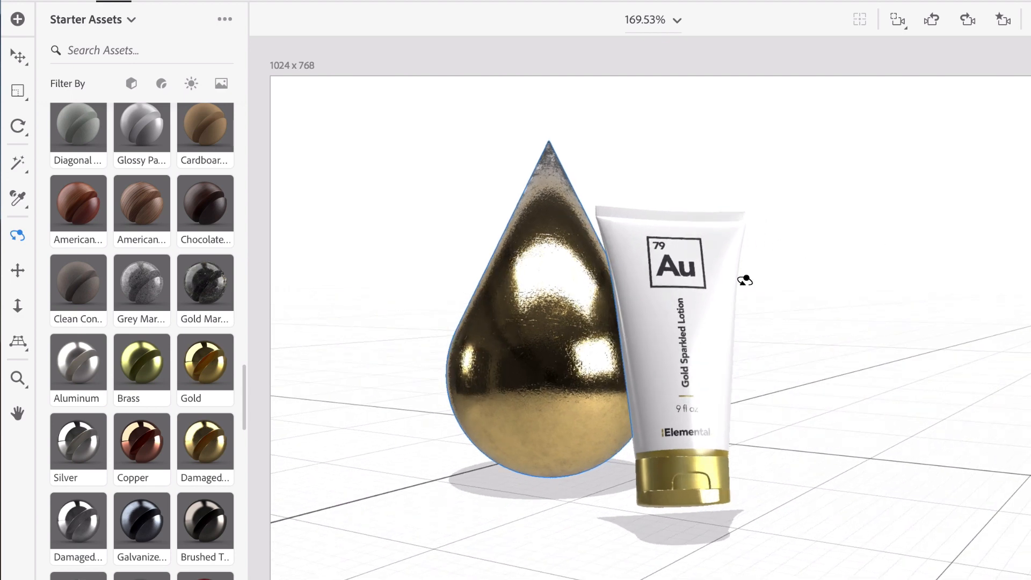
click(678, 329)
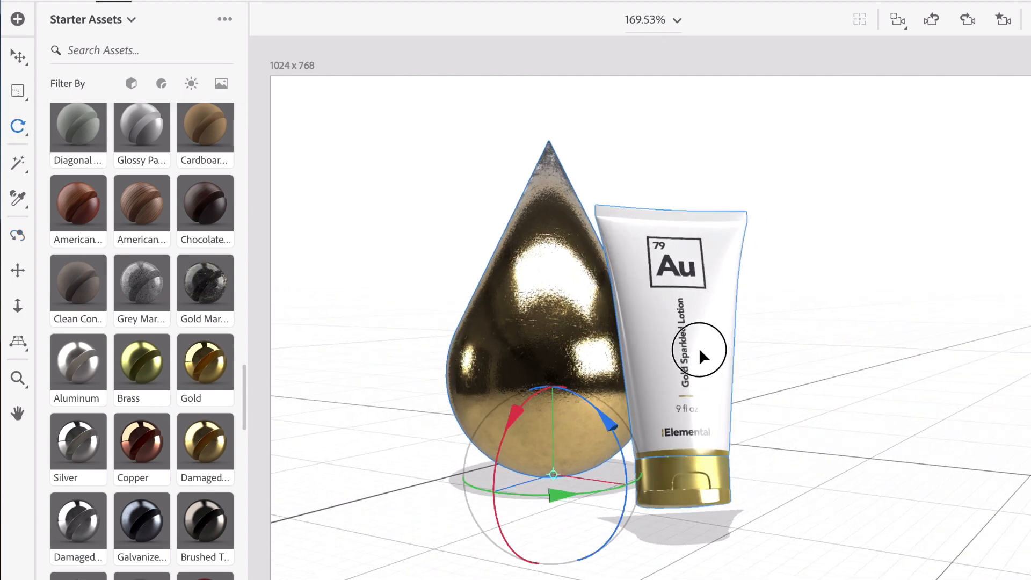
drag(701, 356, 644, 361)
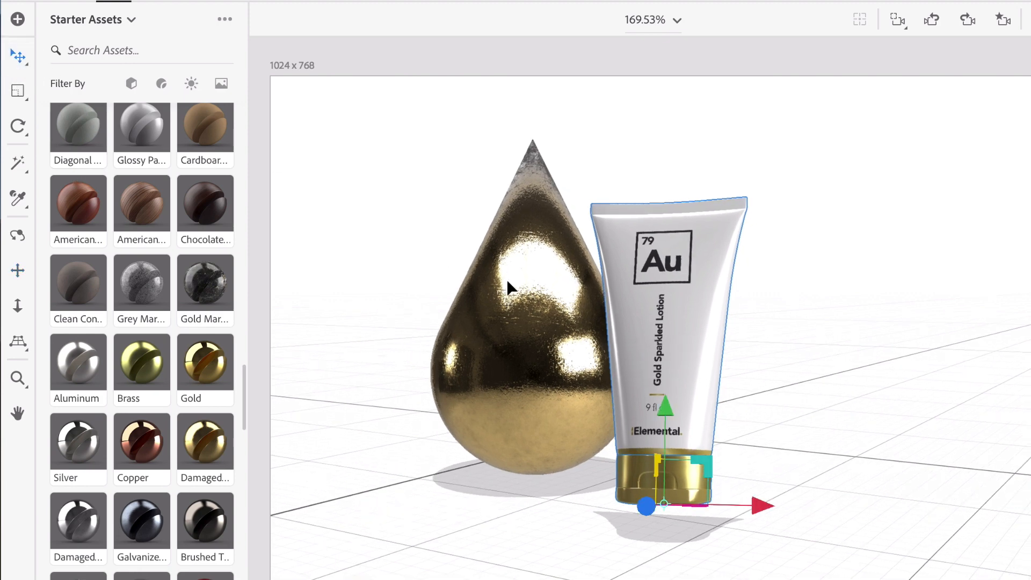
Bring the gold tube forward along its depth axis and tilt it against the drop's front
drag(646, 505, 625, 509)
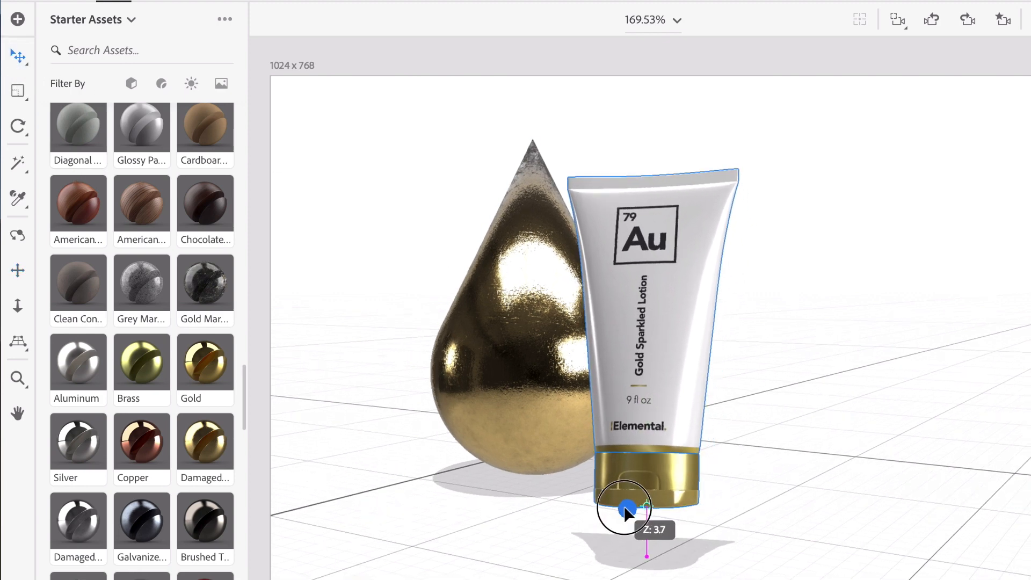
drag(626, 509, 744, 503)
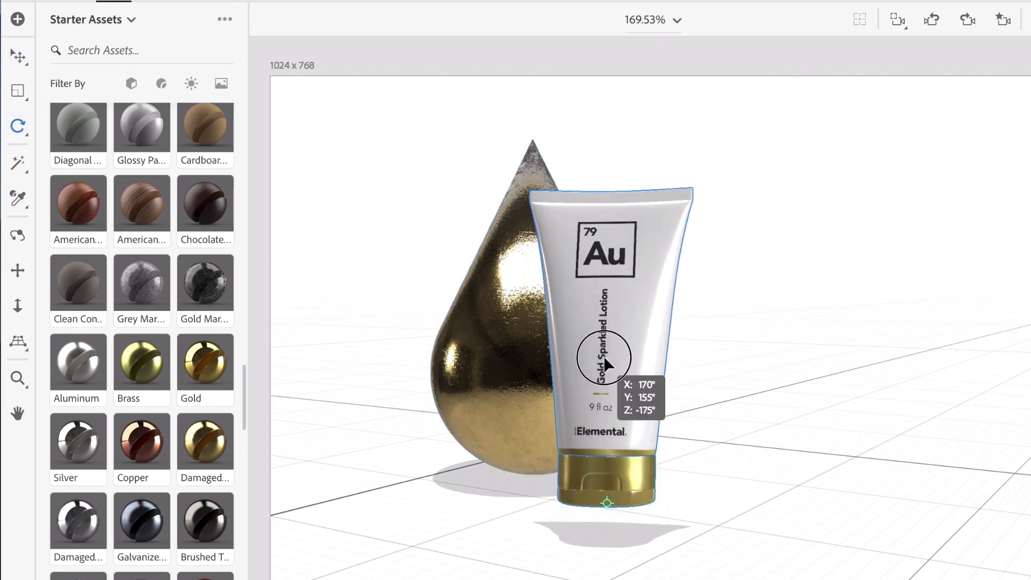
drag(607, 366, 617, 352)
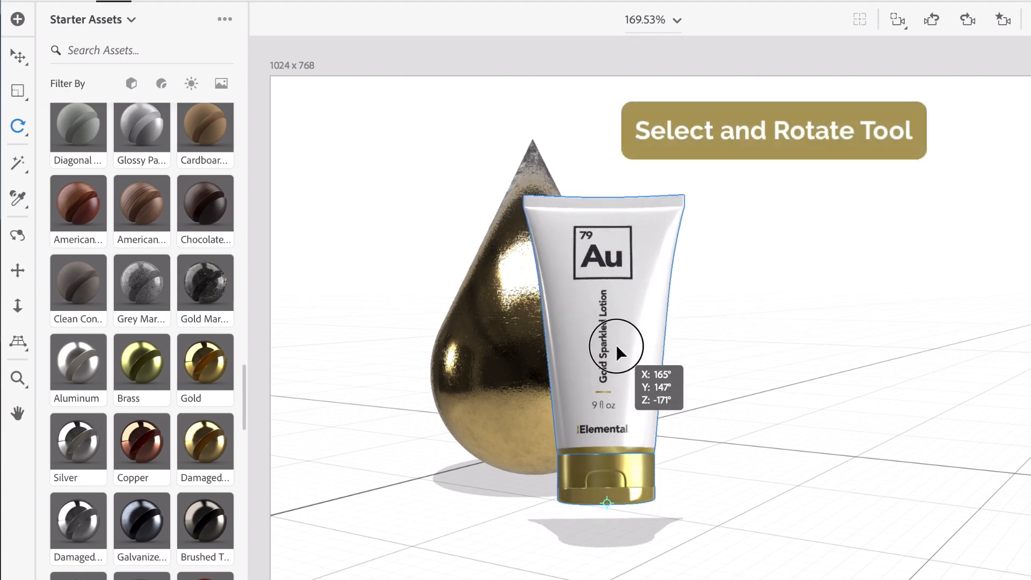
drag(619, 353, 570, 257)
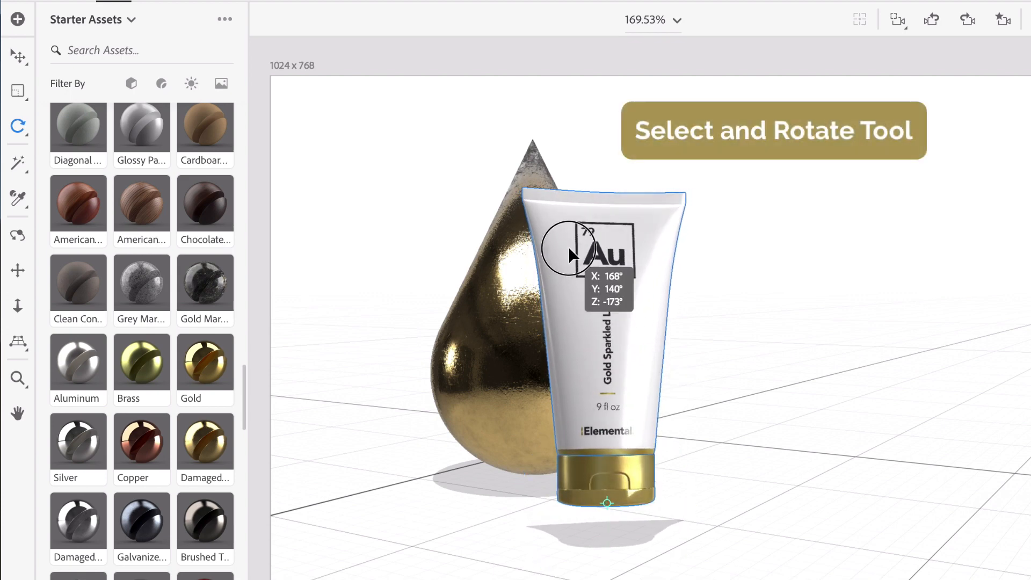
drag(570, 255, 539, 248)
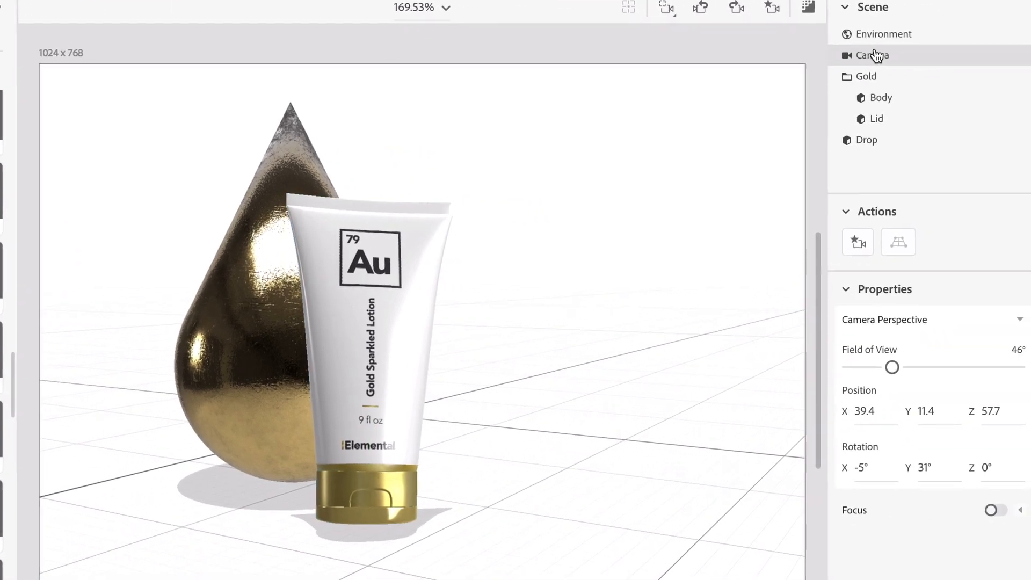
Select the Environment and drag its light rotation slider to about 43.1°
click(884, 33)
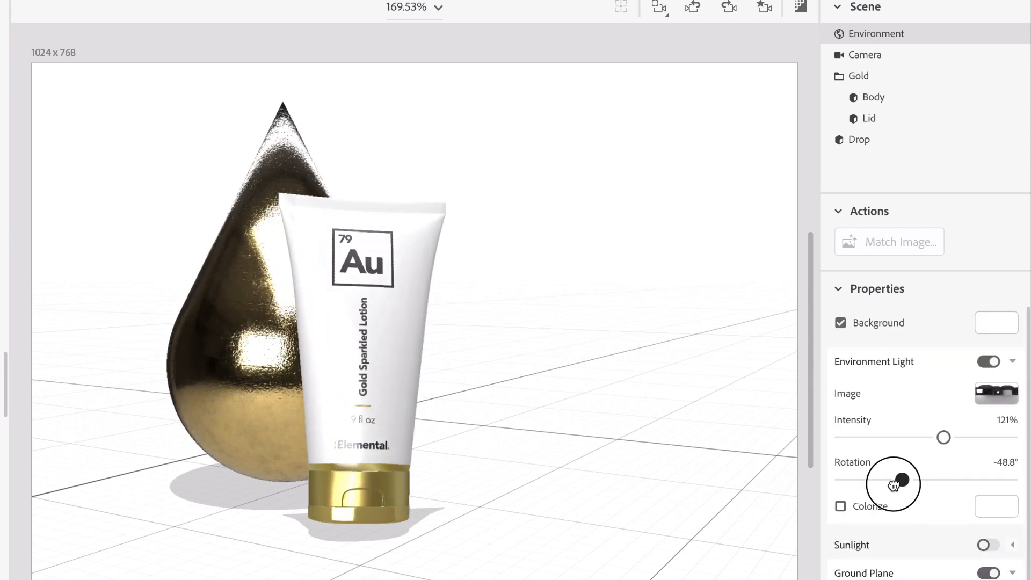
drag(896, 484, 901, 482)
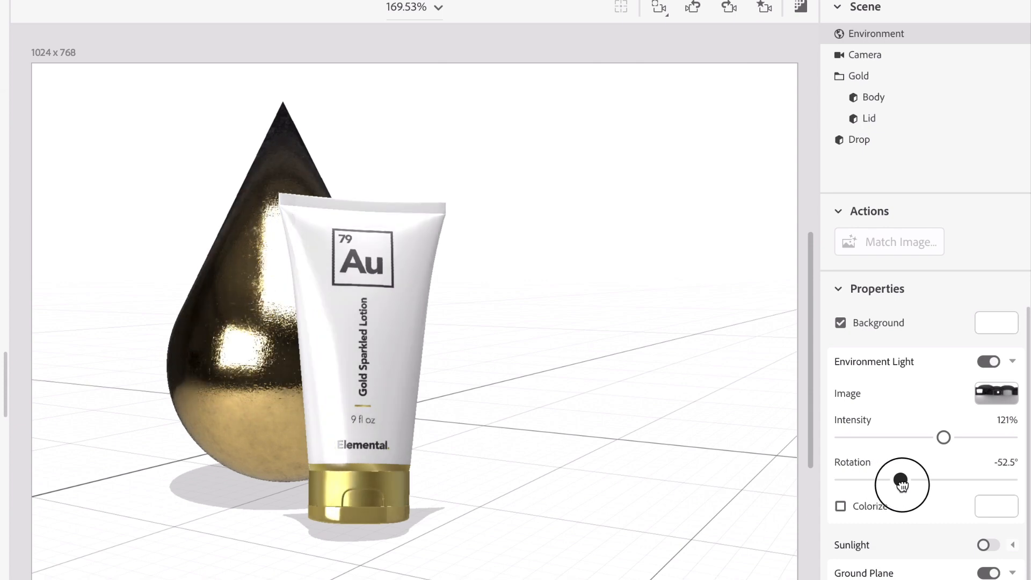
drag(902, 485, 931, 485)
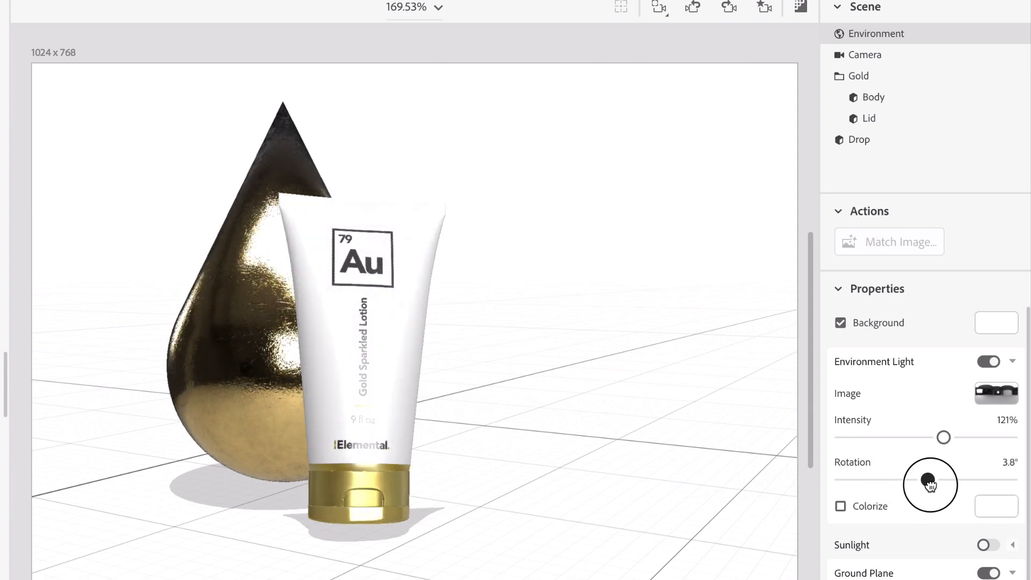
drag(930, 481, 952, 485)
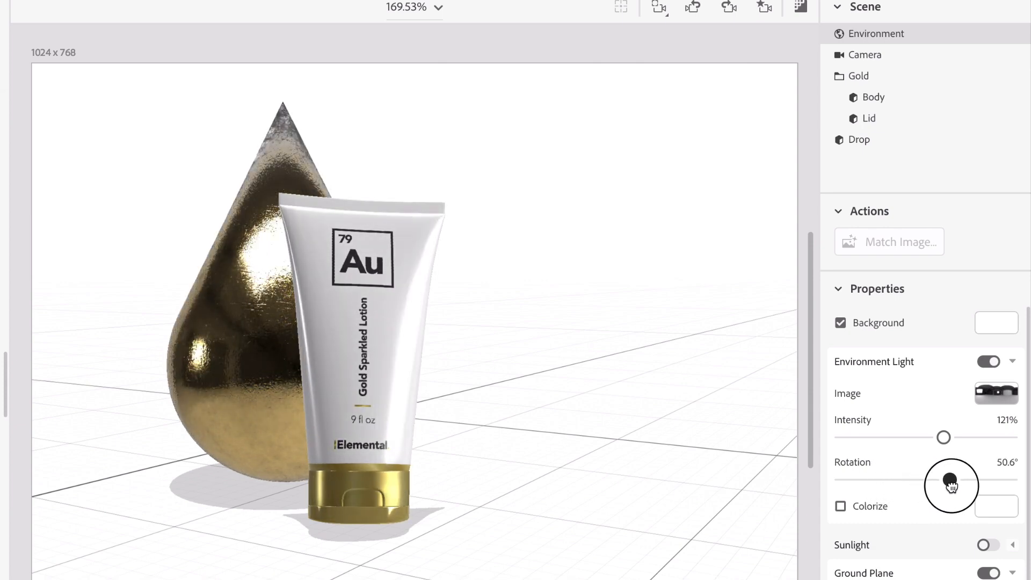
drag(951, 480, 1000, 480)
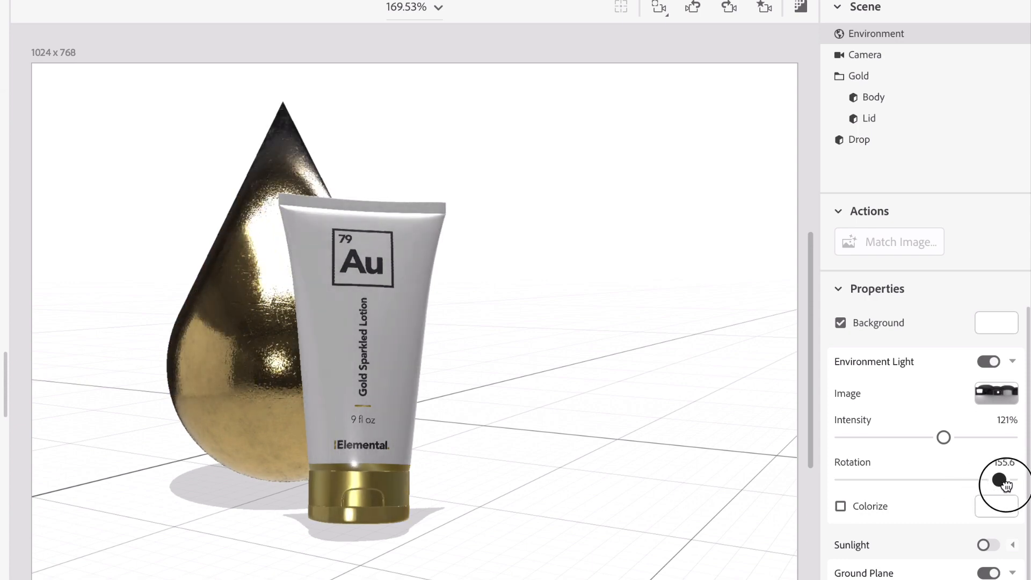
drag(1001, 480, 993, 481)
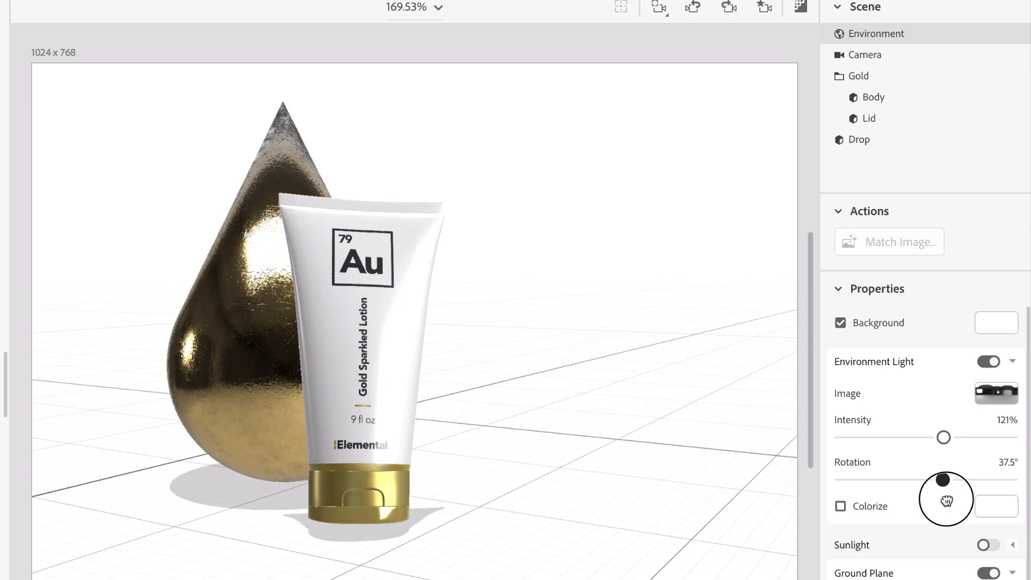
drag(945, 478, 951, 478)
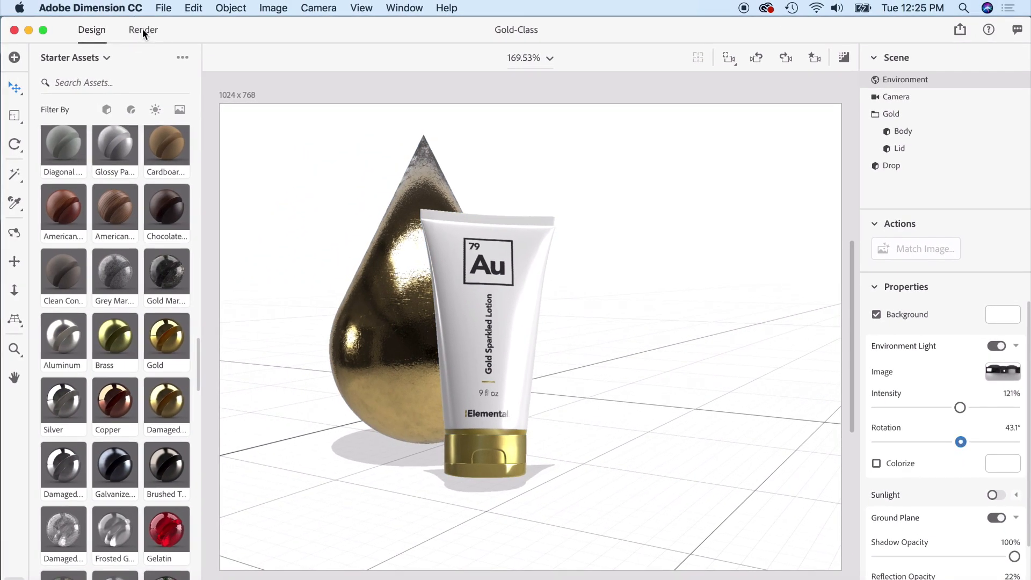
Set the render Quality to Medium, then return to the design view
click(143, 30)
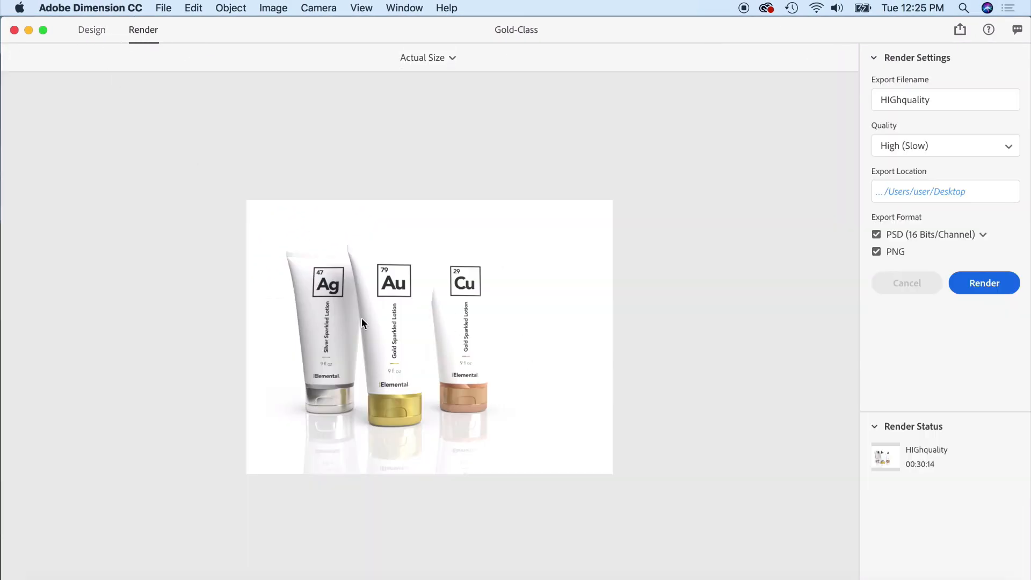
click(91, 30)
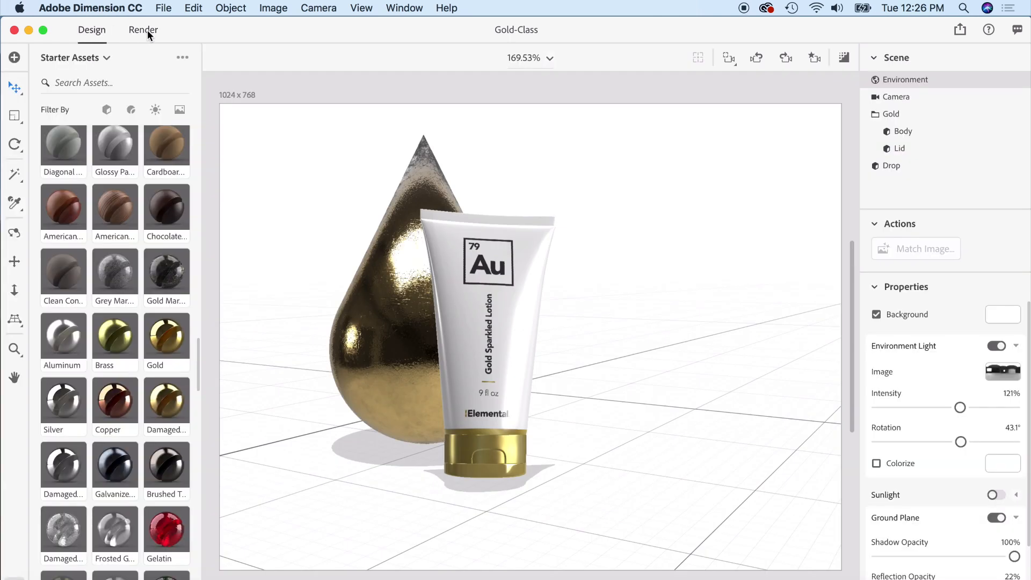
click(143, 30)
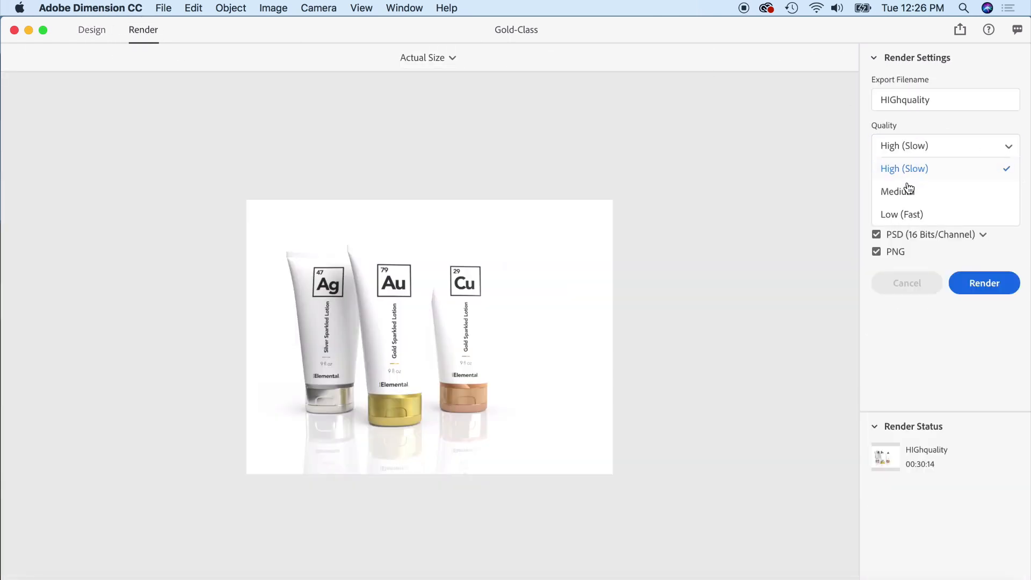
click(897, 192)
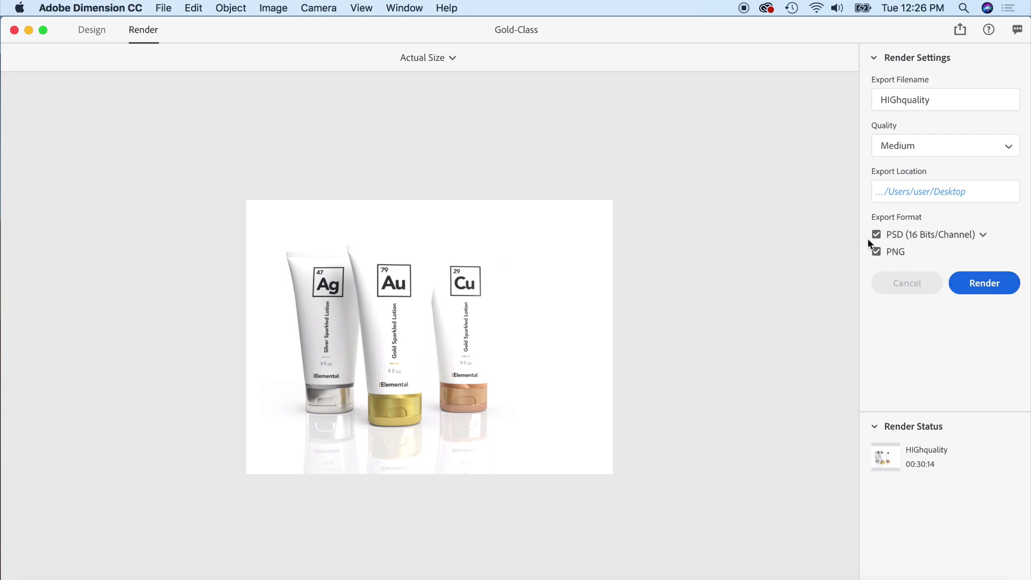
click(91, 30)
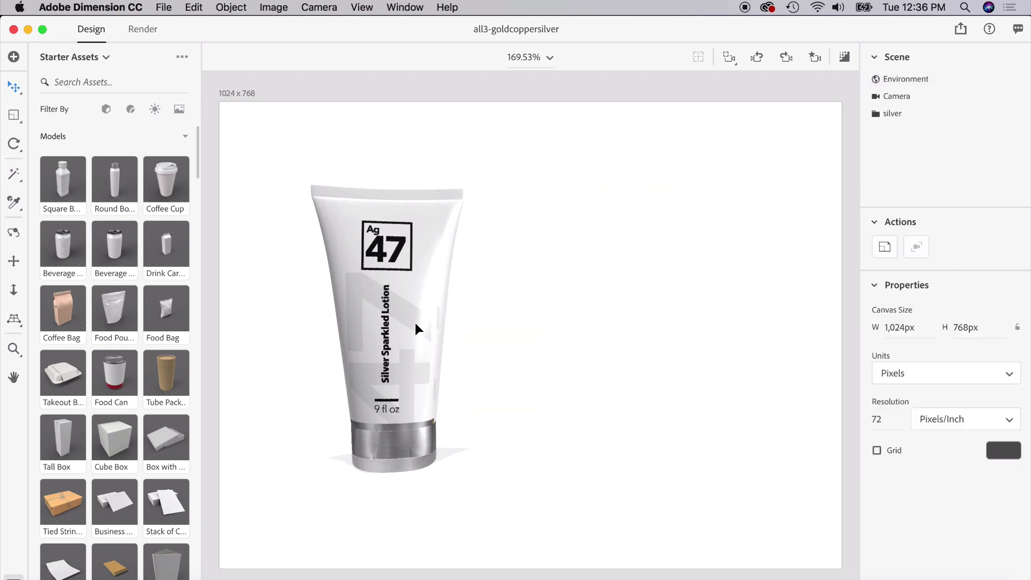
Centre the silver tube on the canvas and position the Splash A model behind it
drag(387, 329, 516, 322)
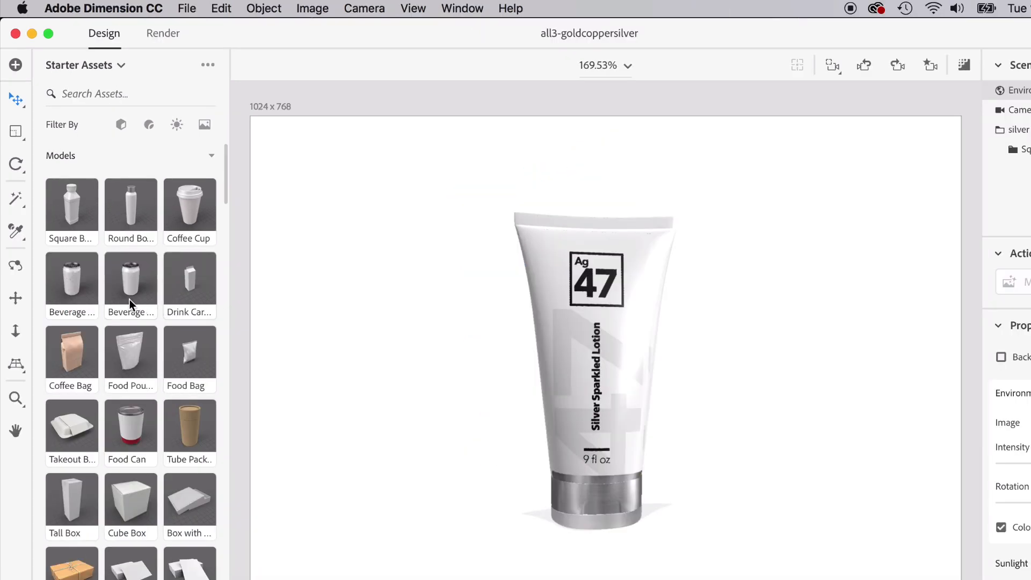
scroll(down, 3)
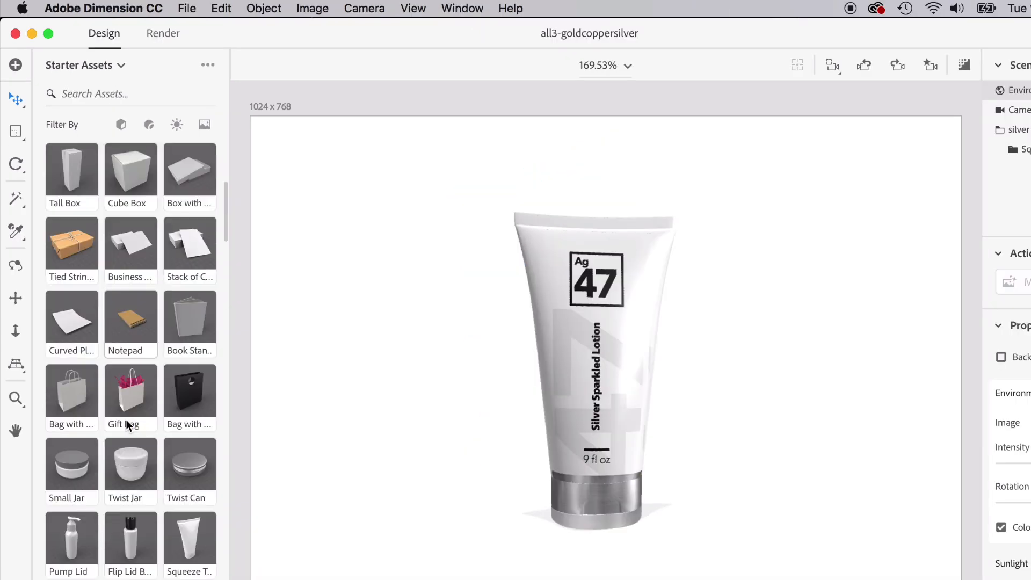
scroll(down, 3)
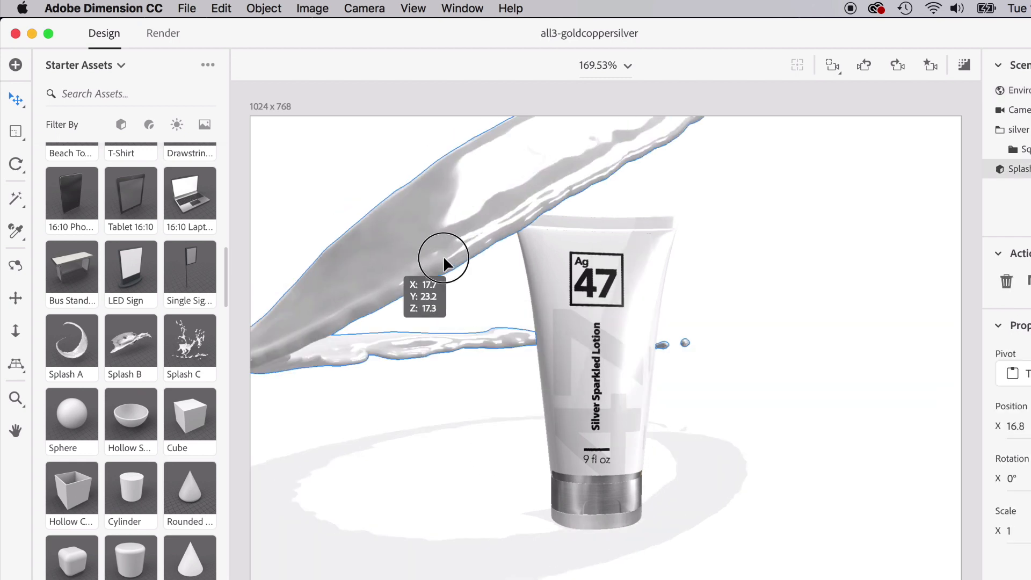
drag(441, 257, 658, 293)
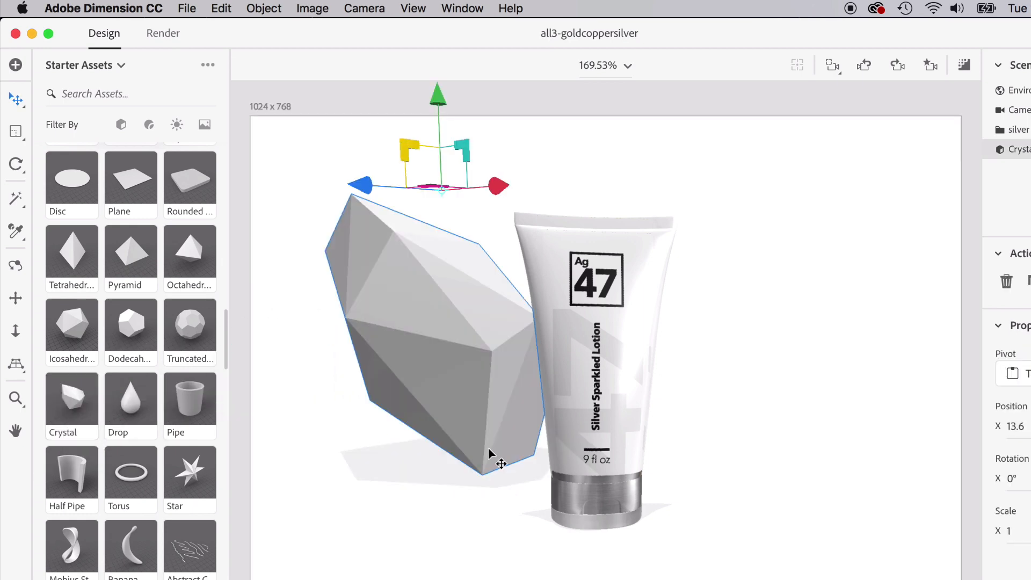
Move the crystal behind the silver tube so it leans out on its right side
drag(501, 464, 492, 365)
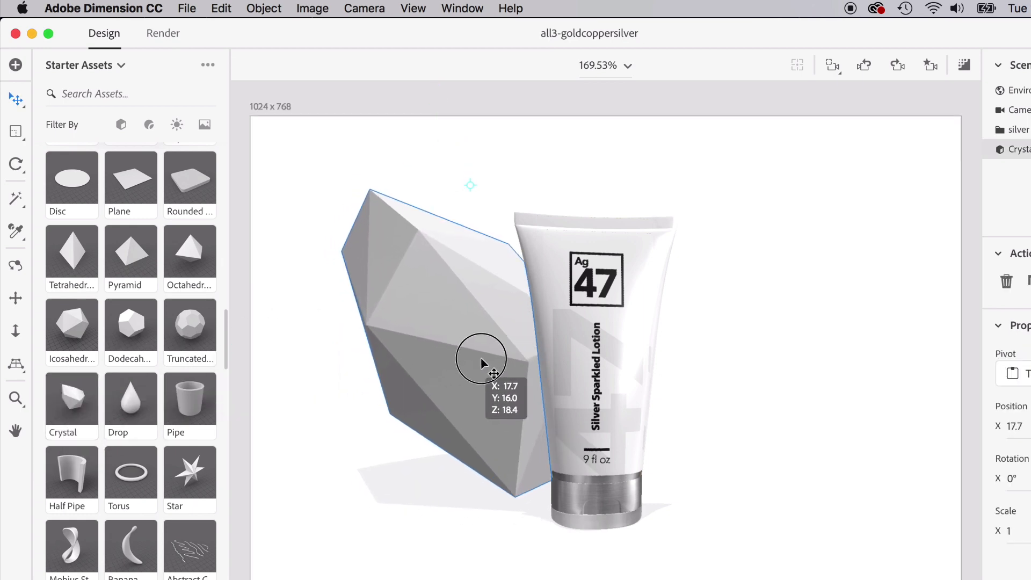
drag(483, 365, 703, 365)
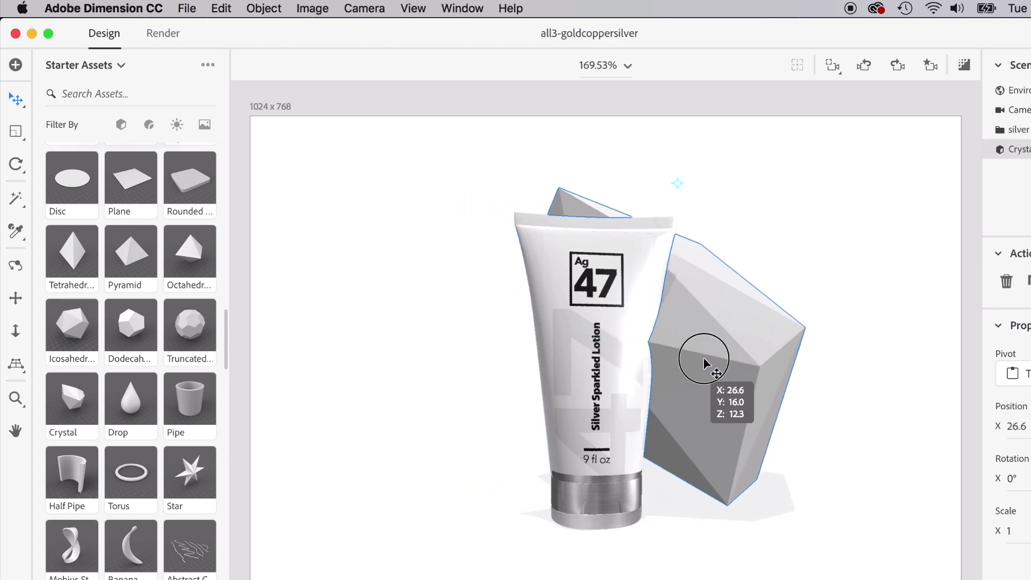
drag(703, 362, 625, 356)
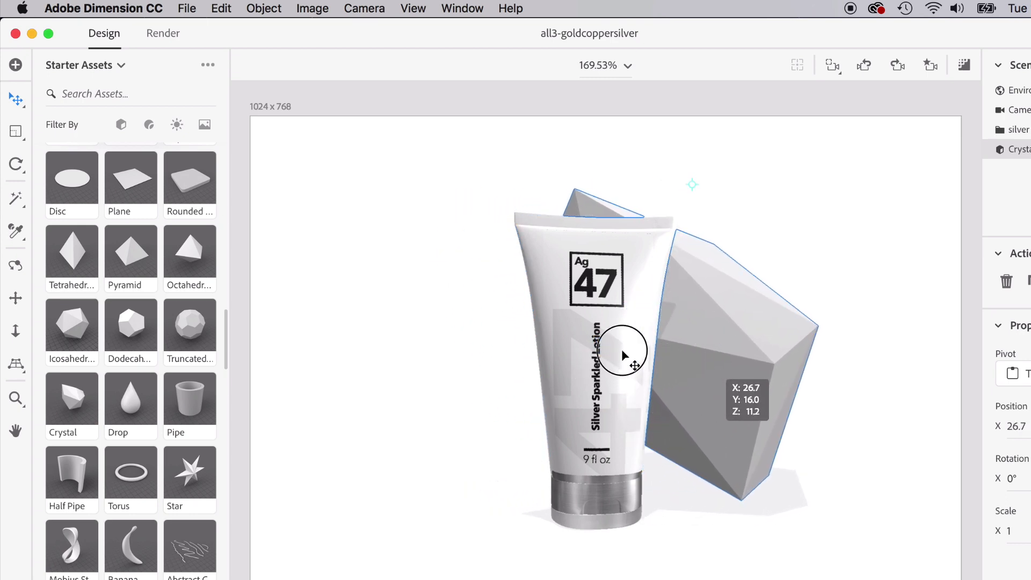
drag(625, 352, 658, 362)
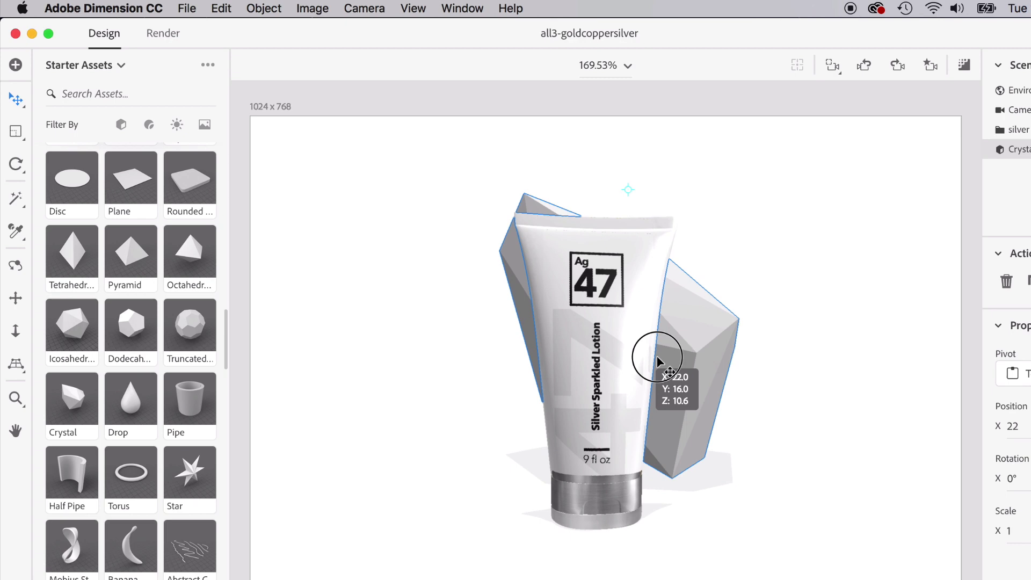
drag(657, 358, 741, 376)
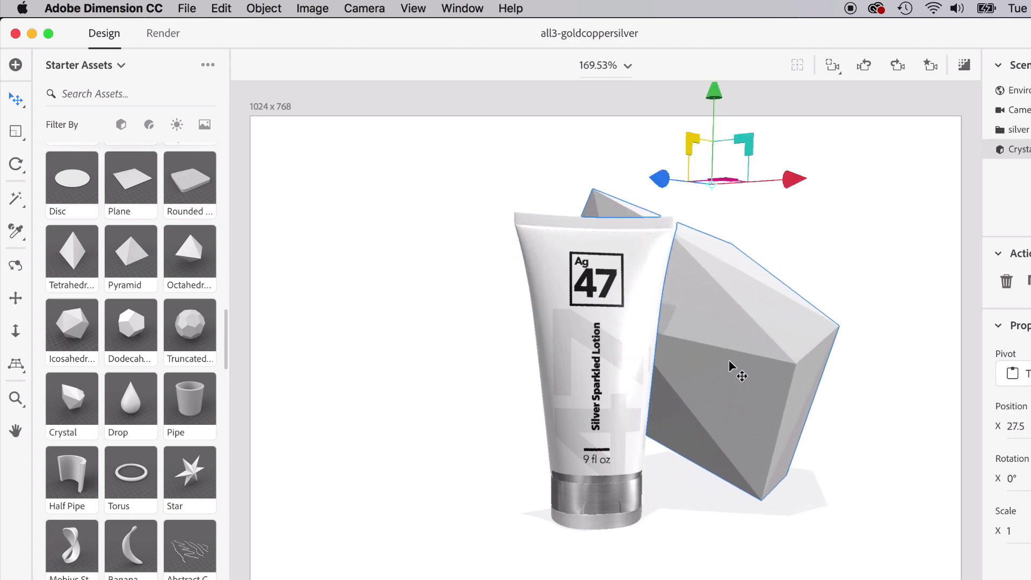
click(16, 164)
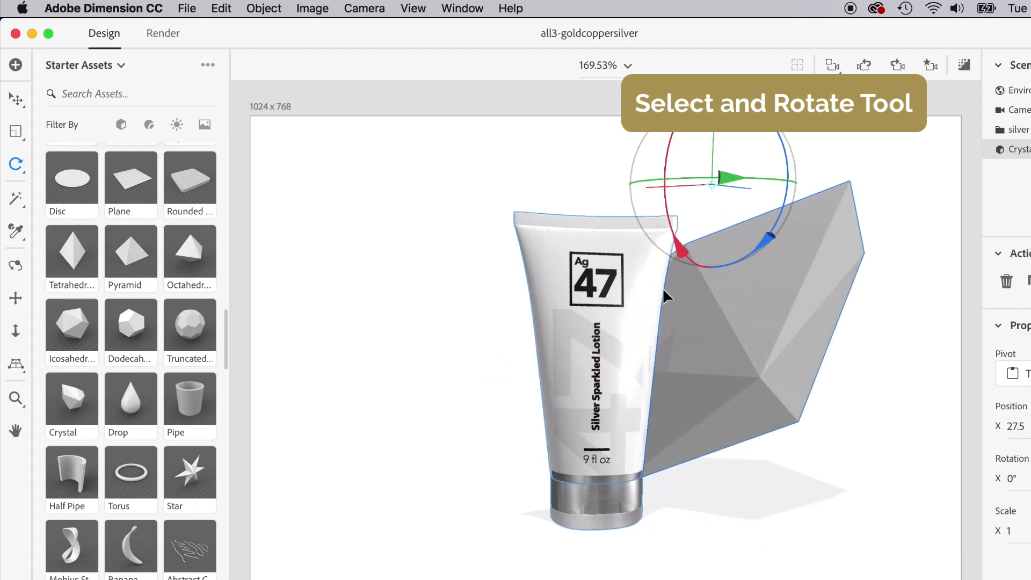
Apply a shiny metal material to the crystal and rotate it to a new angle
scroll(down, 3)
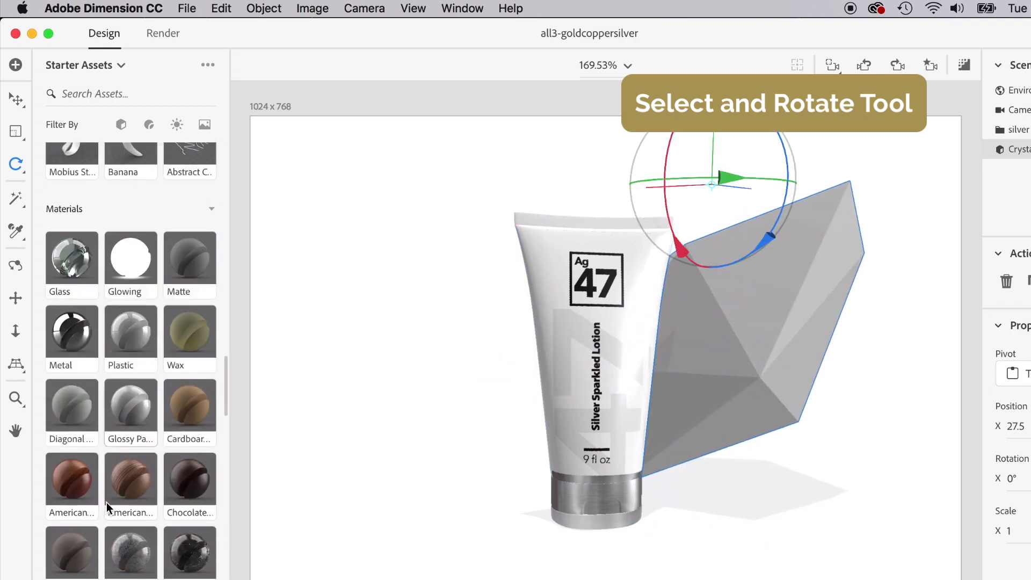
scroll(down, 3)
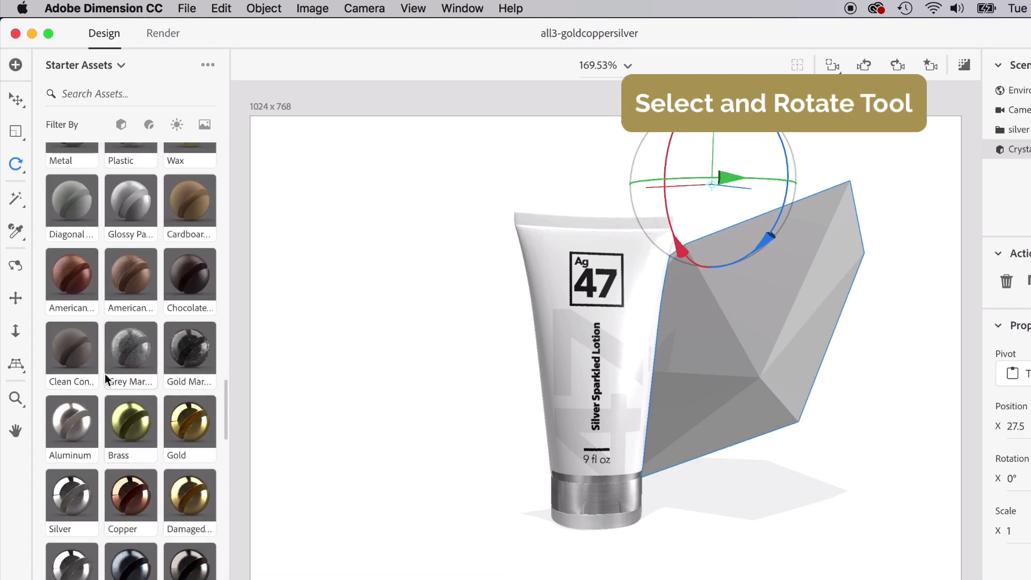
mouse_move(131, 524)
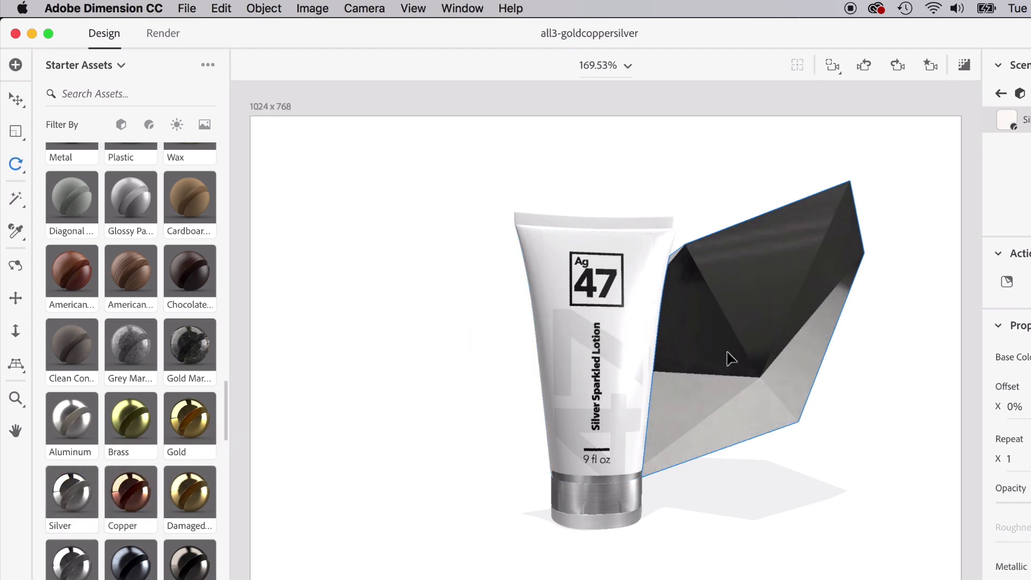
drag(732, 359, 735, 273)
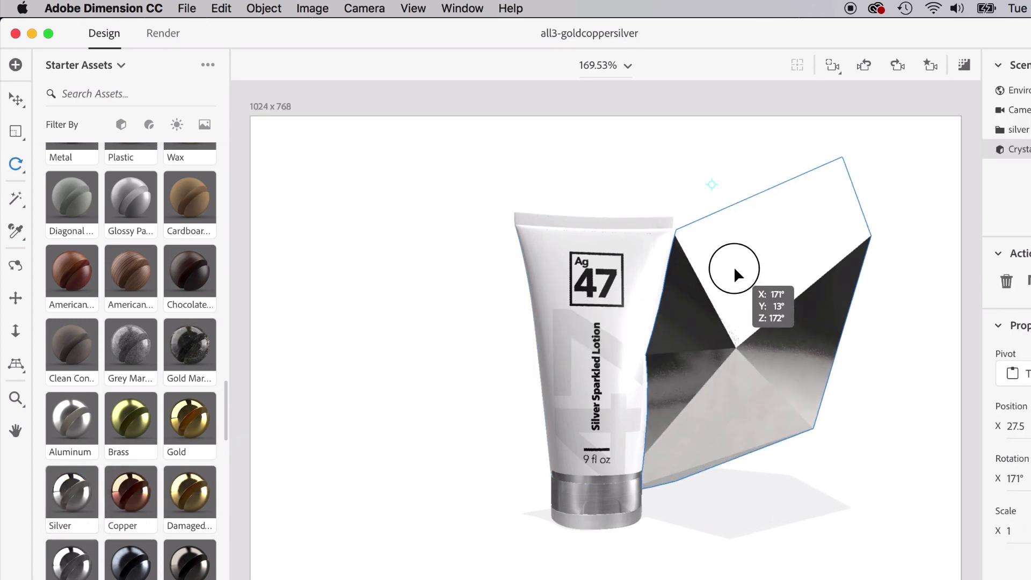
drag(733, 269, 734, 249)
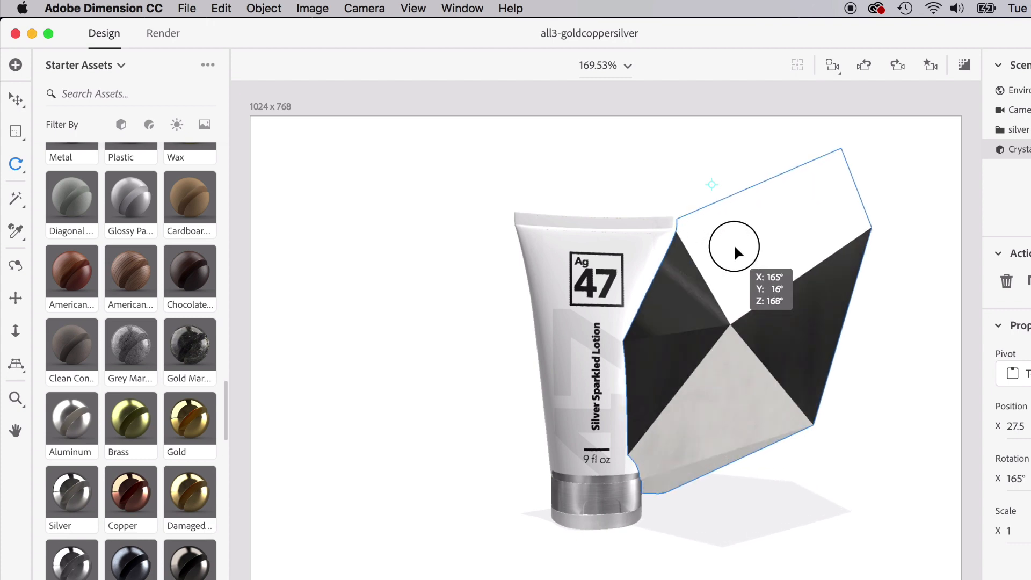
Tilt the silver lotion tube slightly and fine-tune its rotation
drag(734, 248, 601, 325)
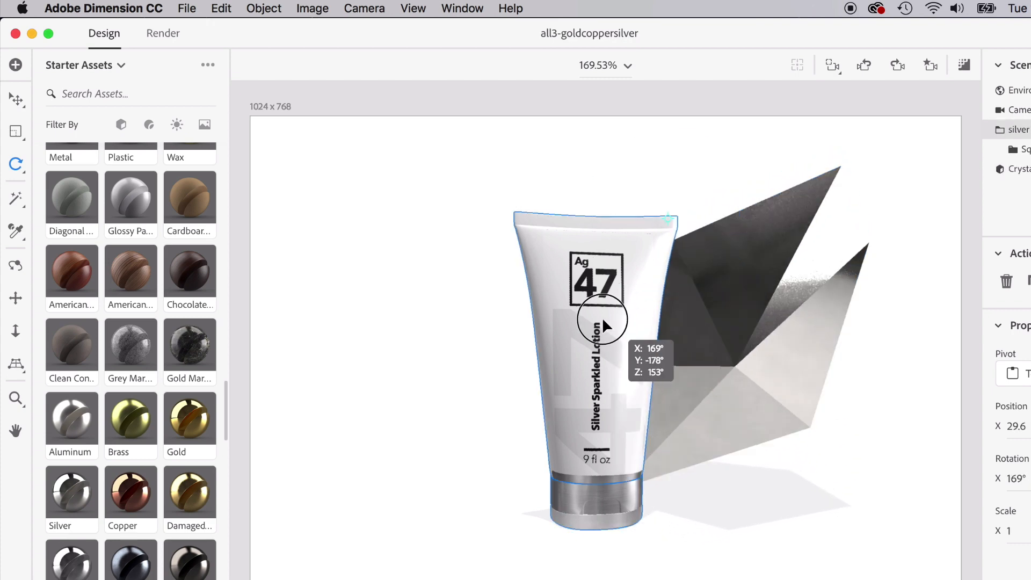
drag(603, 322, 569, 299)
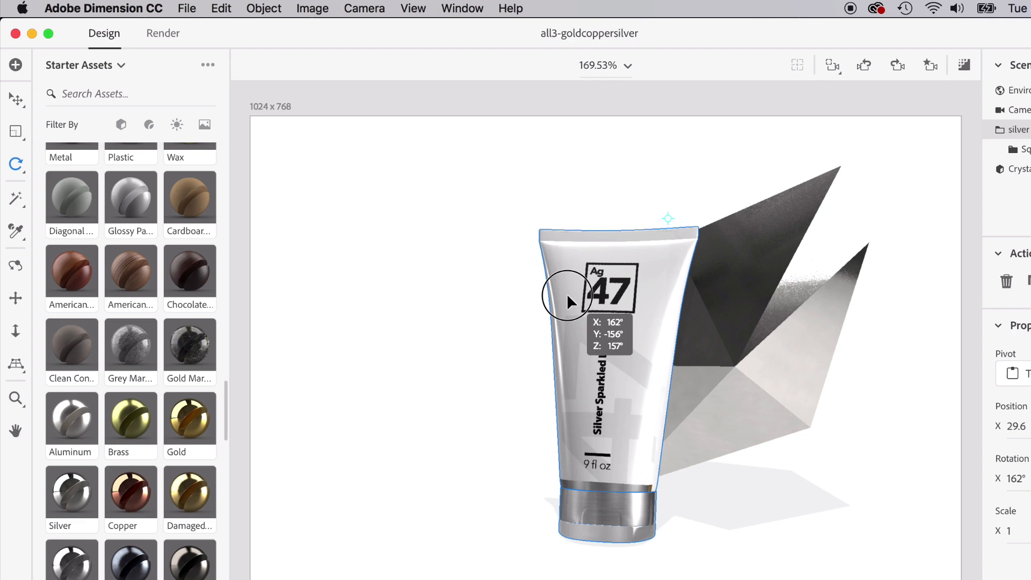
drag(569, 303, 579, 310)
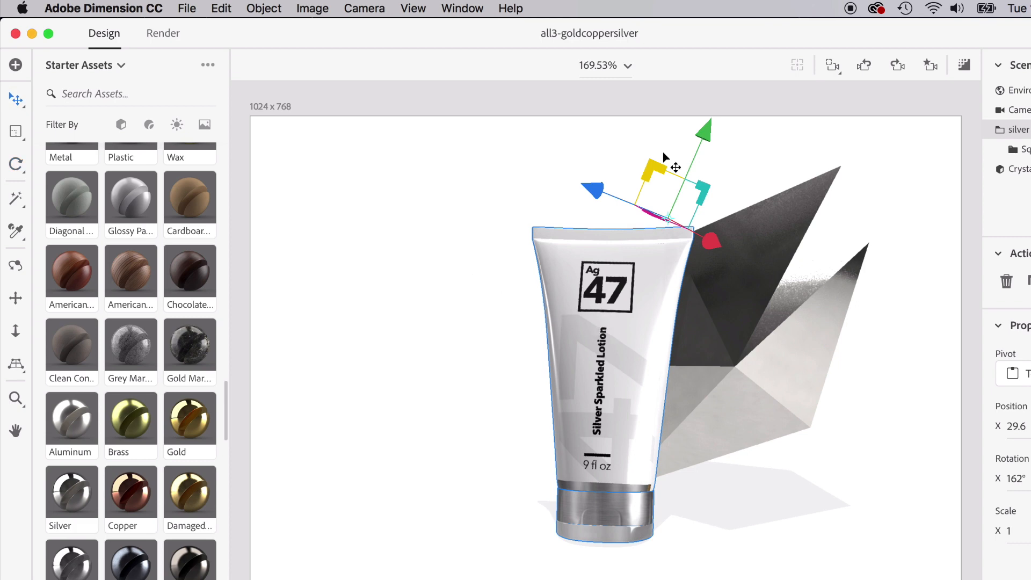
Shift the silver tube vertically, then move and rotate the crystal behind it
drag(704, 128, 705, 125)
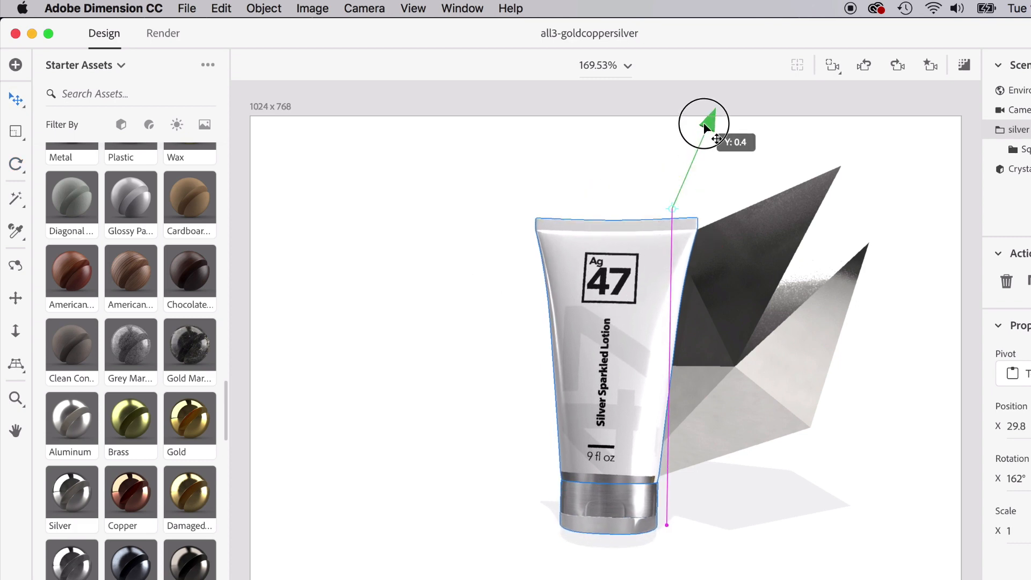
drag(704, 125, 704, 141)
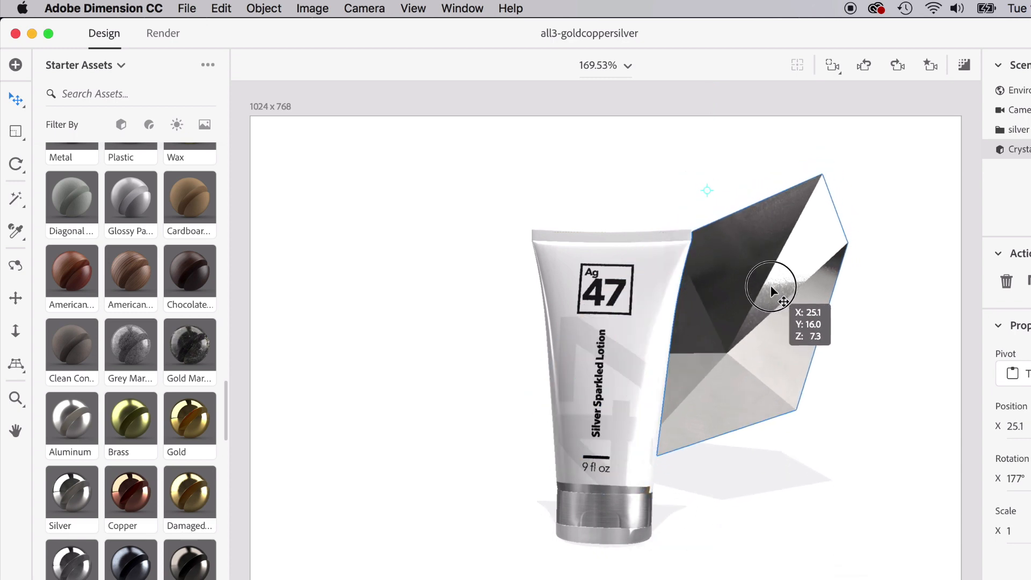
drag(772, 291, 783, 295)
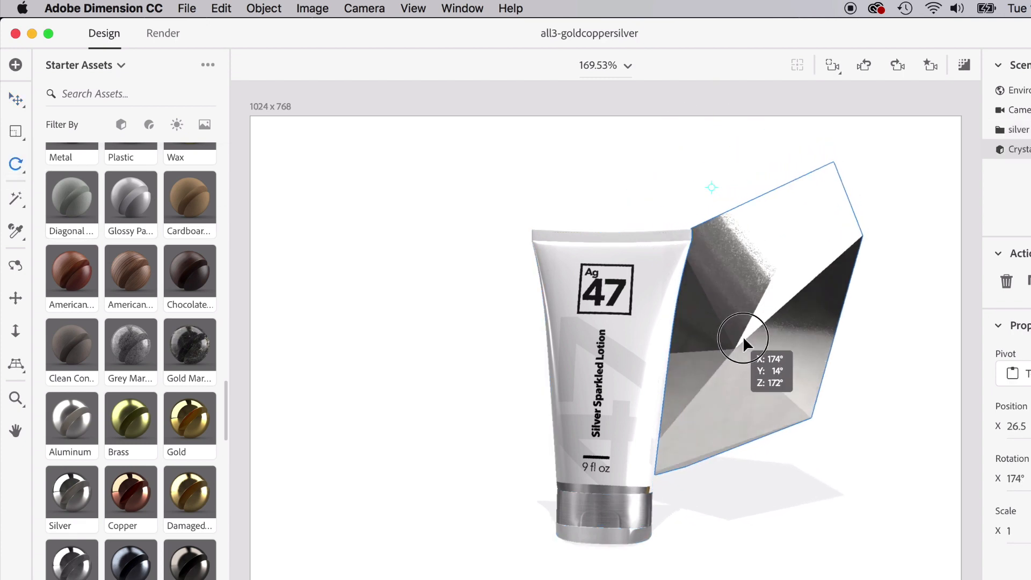
drag(743, 338, 780, 306)
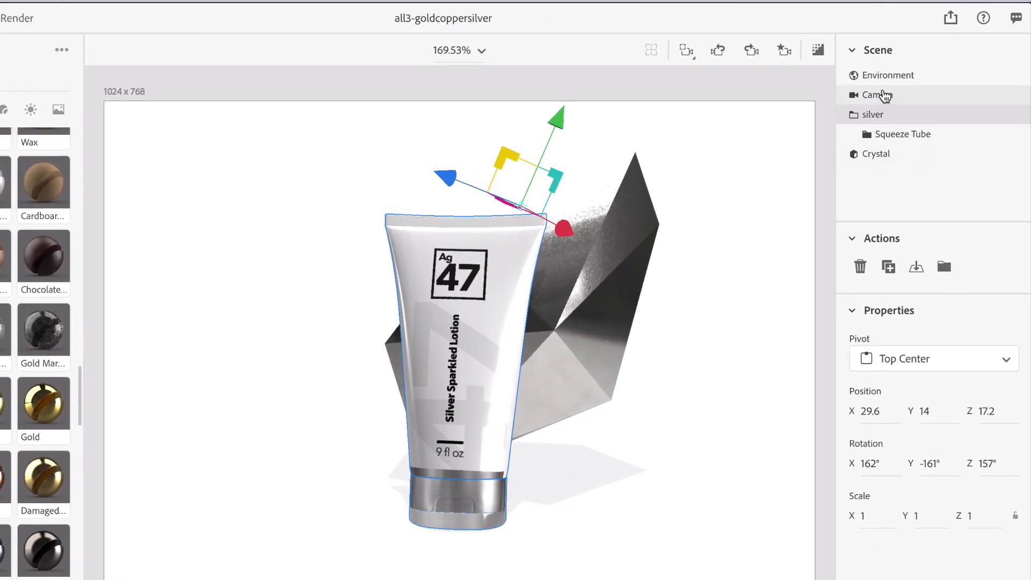
Lower the Environment light intensity to 109%
click(889, 75)
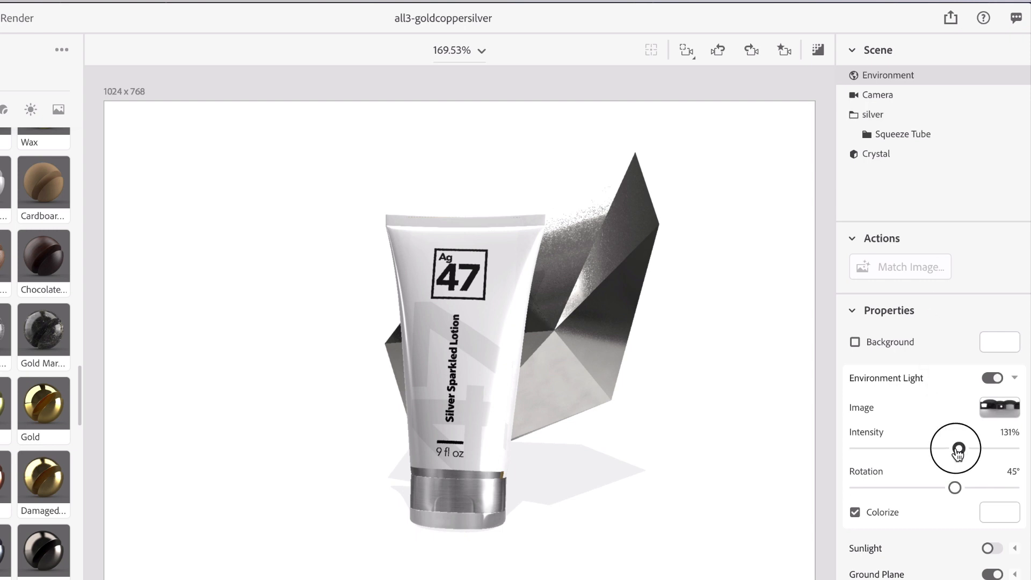
drag(958, 450, 941, 450)
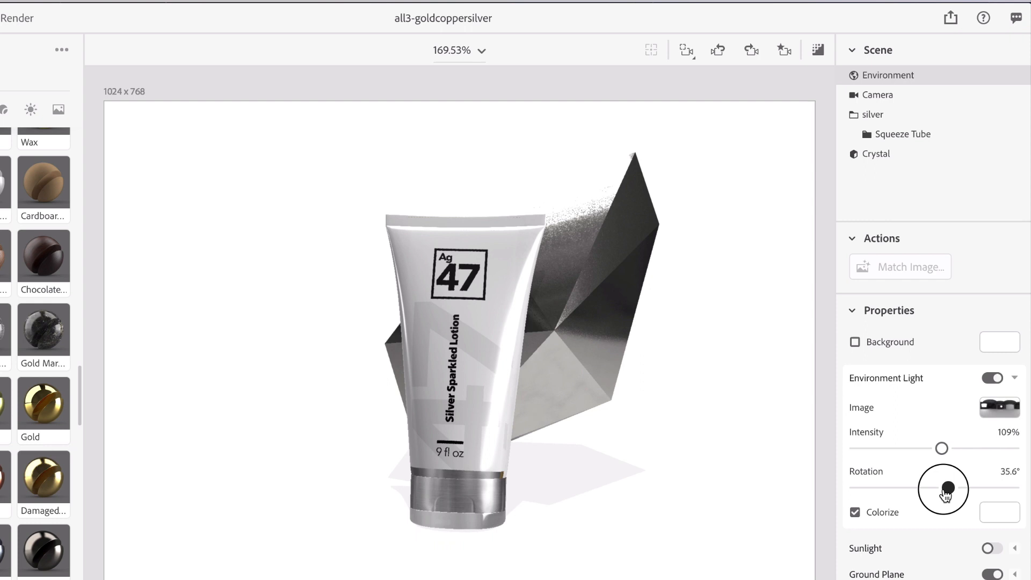
Adjust the environment lighting rotation back and forth, settling at 46.9°
drag(945, 490, 951, 492)
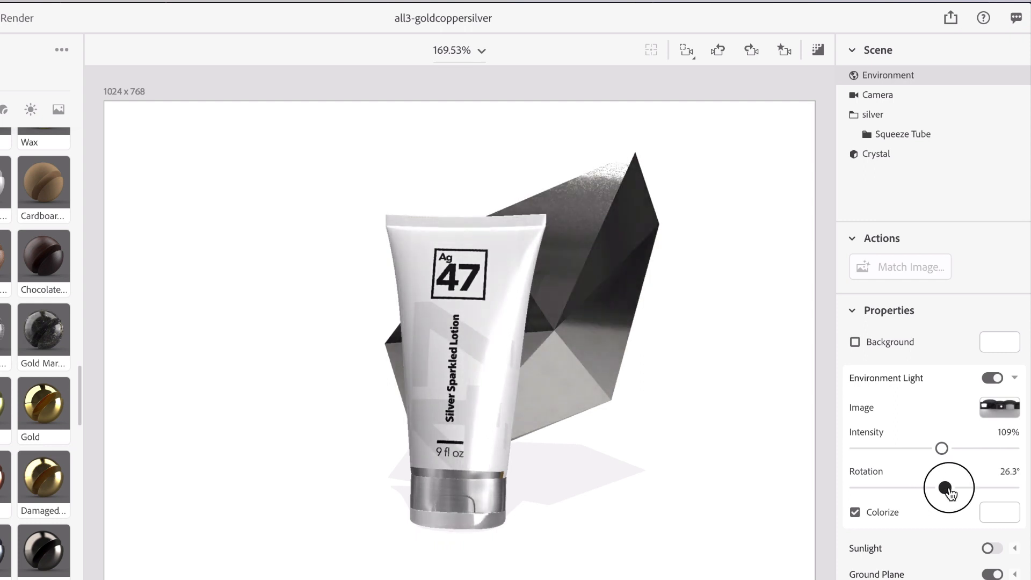
drag(948, 489, 921, 489)
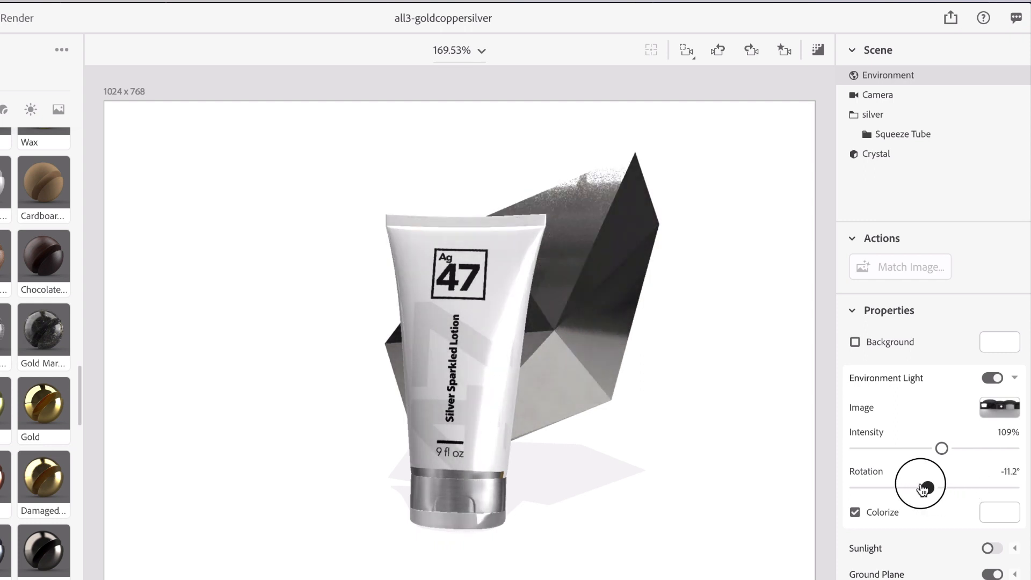
drag(924, 486, 896, 490)
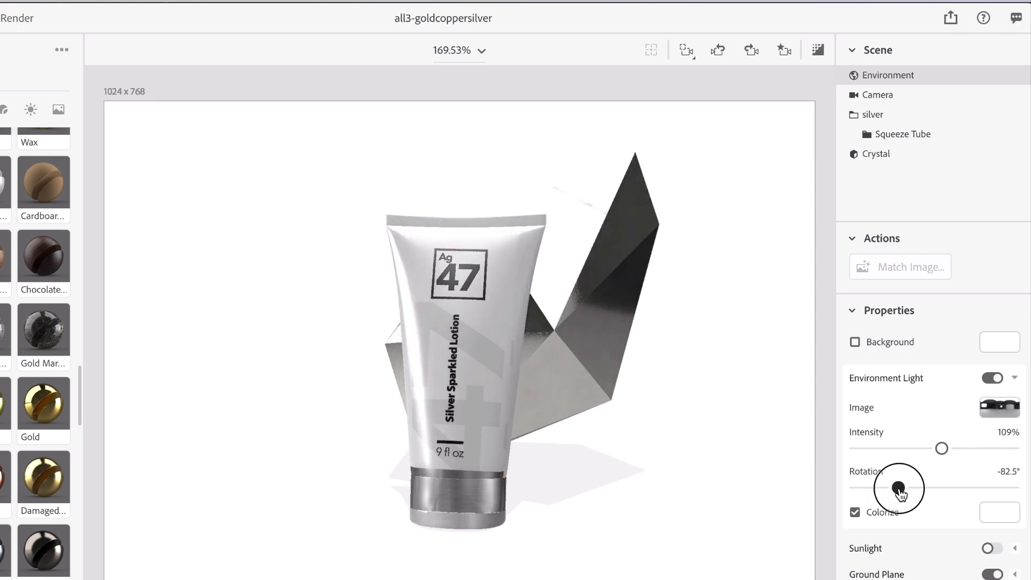
drag(902, 490, 895, 490)
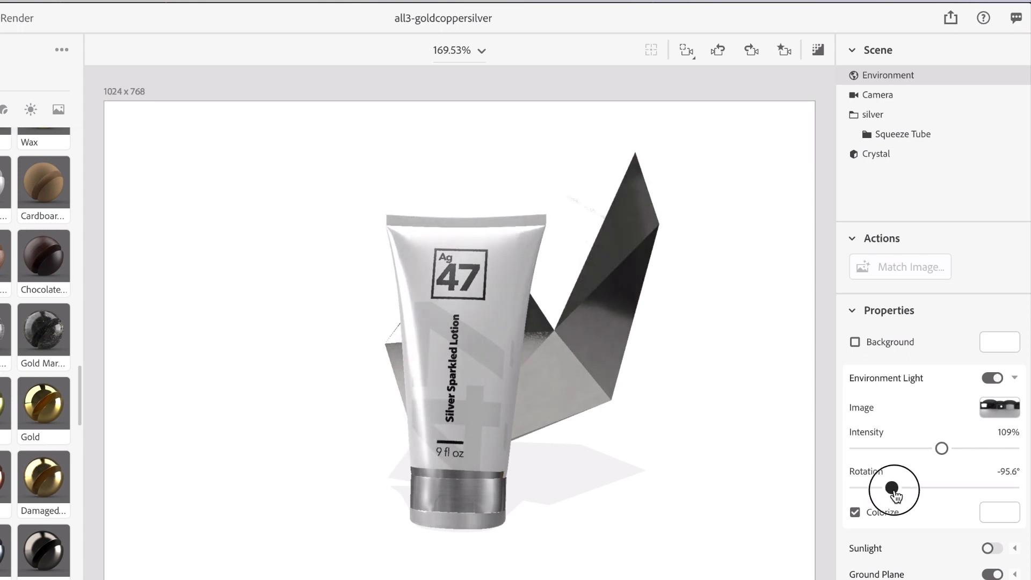
drag(893, 490, 957, 490)
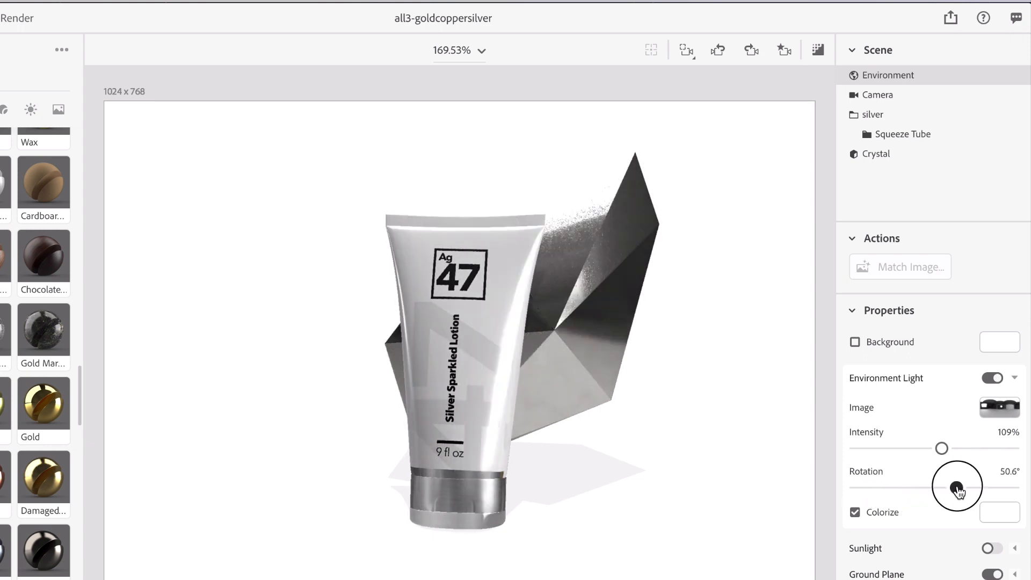
drag(960, 488, 954, 492)
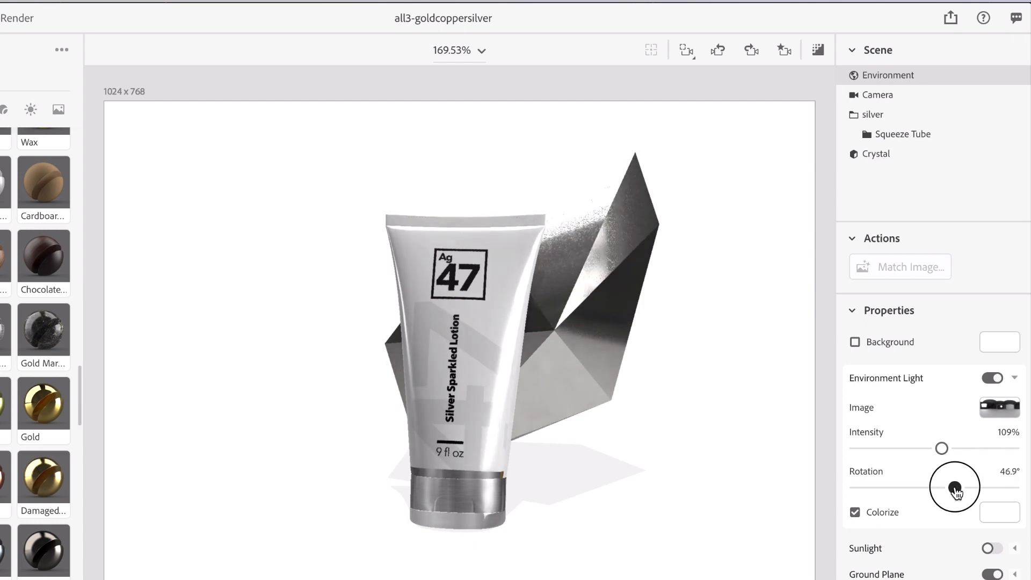
drag(955, 488, 955, 488)
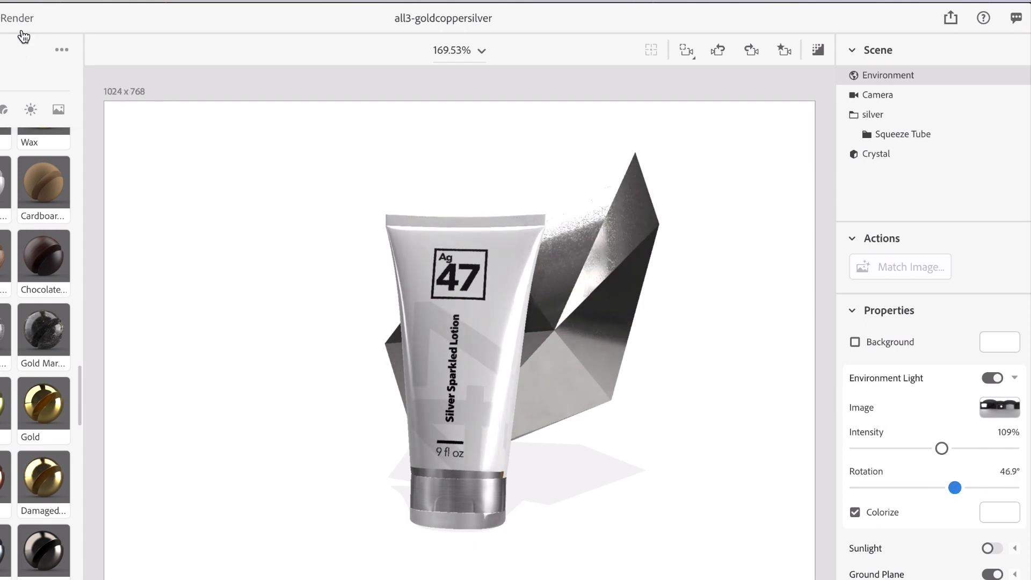
Render the silver crystal scene at Medium quality, then switch to the Gold-Class document
click(17, 19)
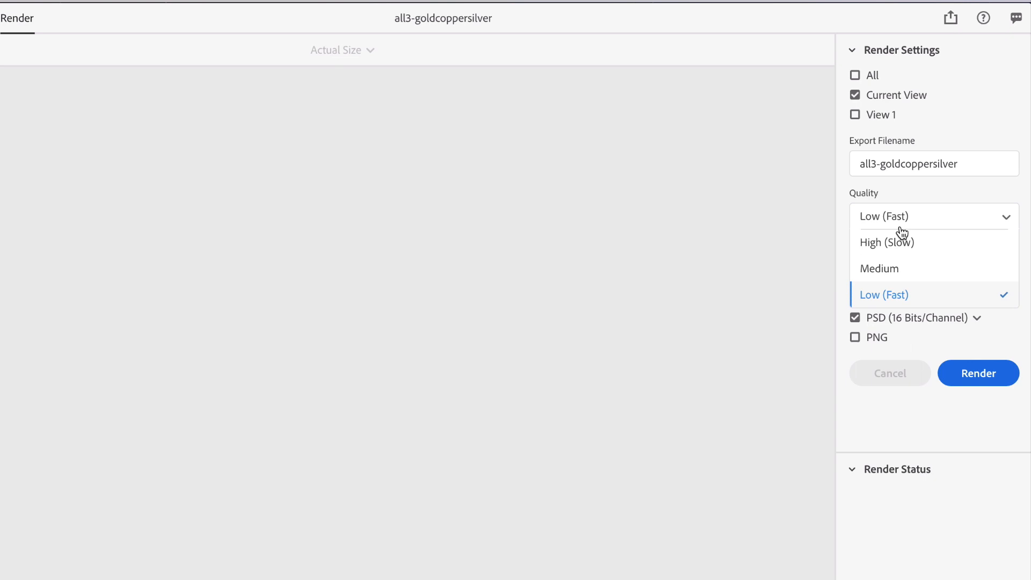
click(880, 268)
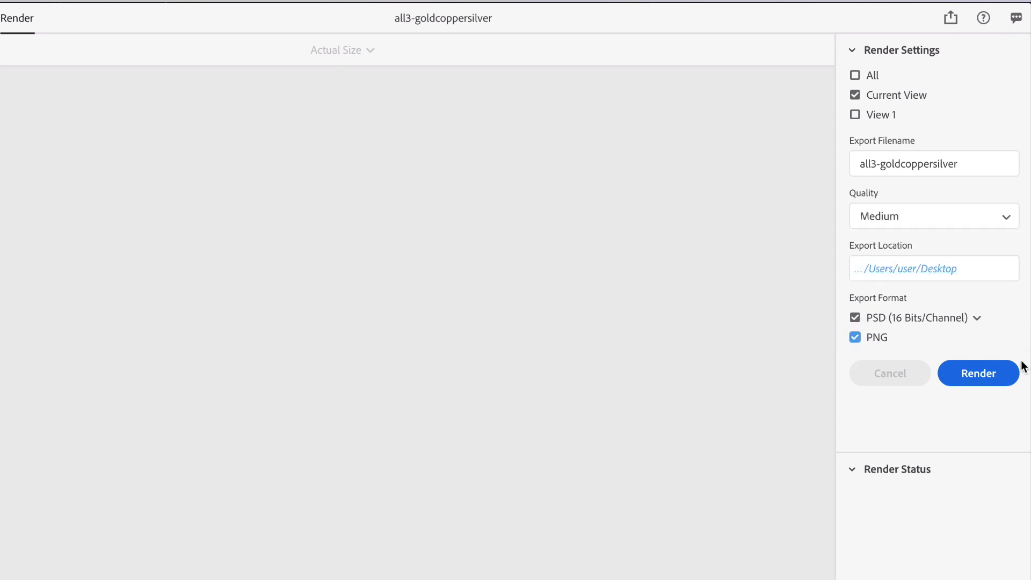
click(978, 373)
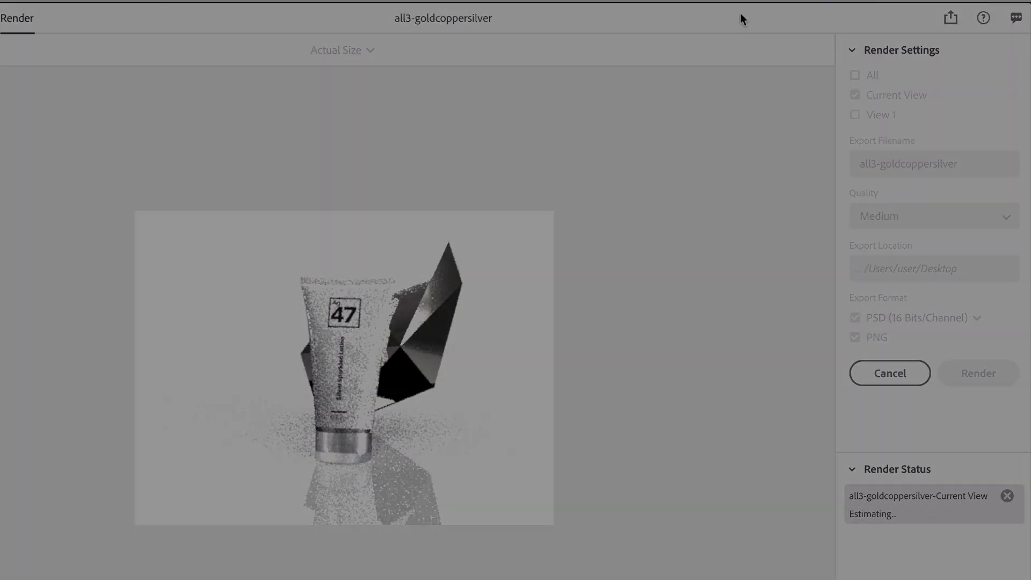
click(890, 373)
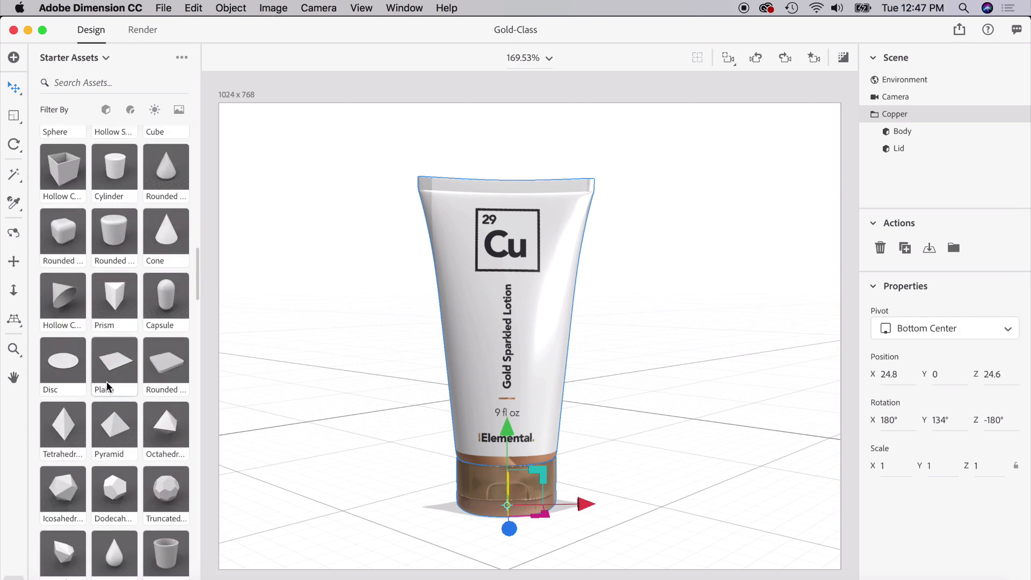
Add a Mobius Strip from Starter Assets and position it curving just behind the copper tube
scroll(down, 3)
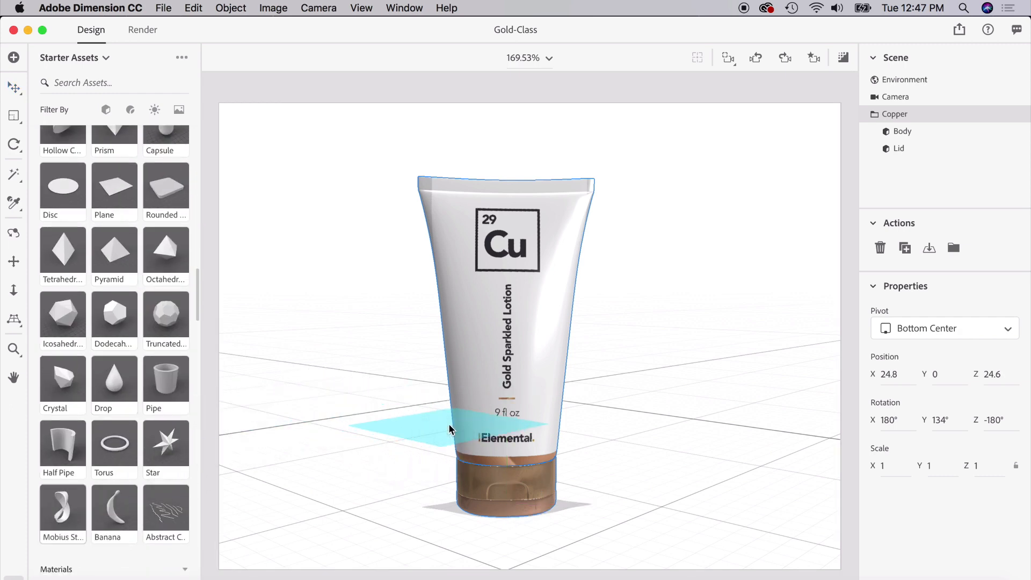
click(63, 506)
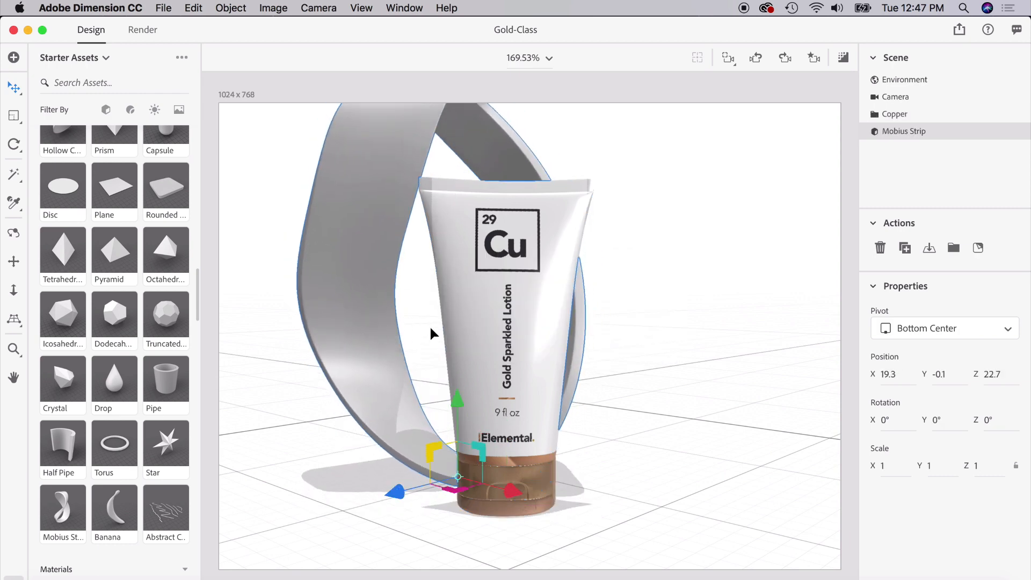
drag(433, 335, 417, 285)
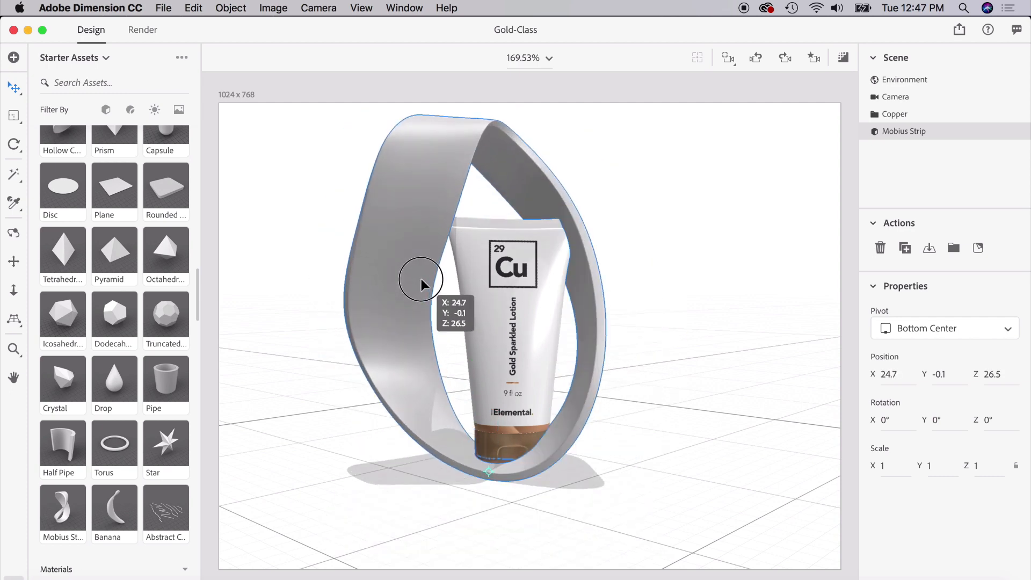
drag(421, 279, 426, 286)
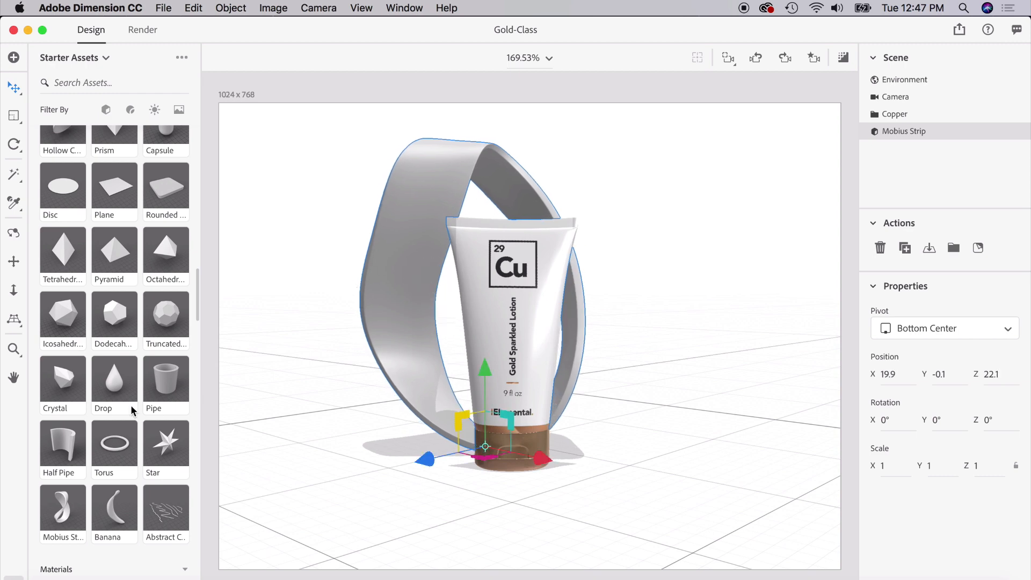
scroll(down, 3)
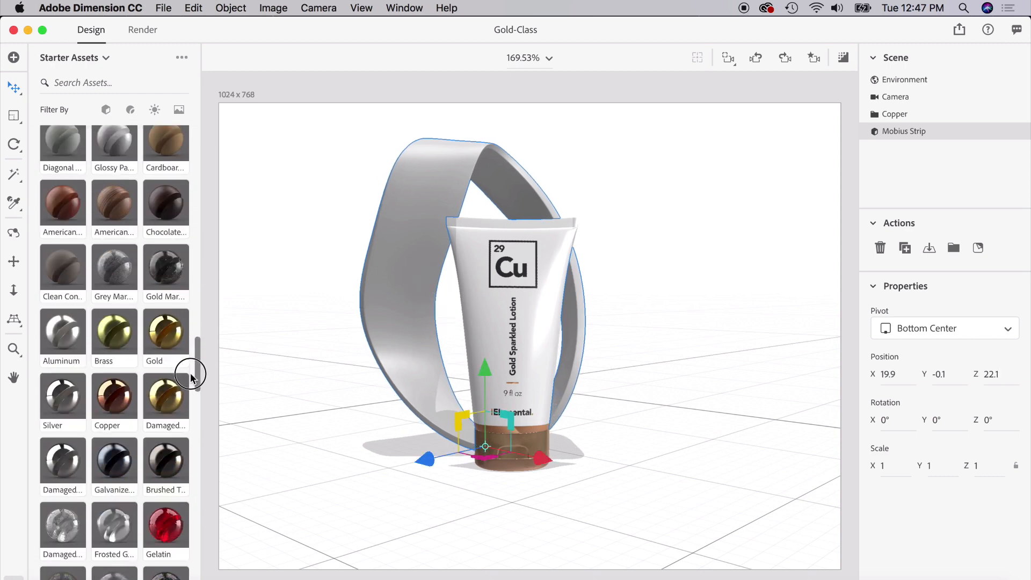
Apply Copper to the Mobius strip and tilt the ribbon behind the tube
scroll(down, 3)
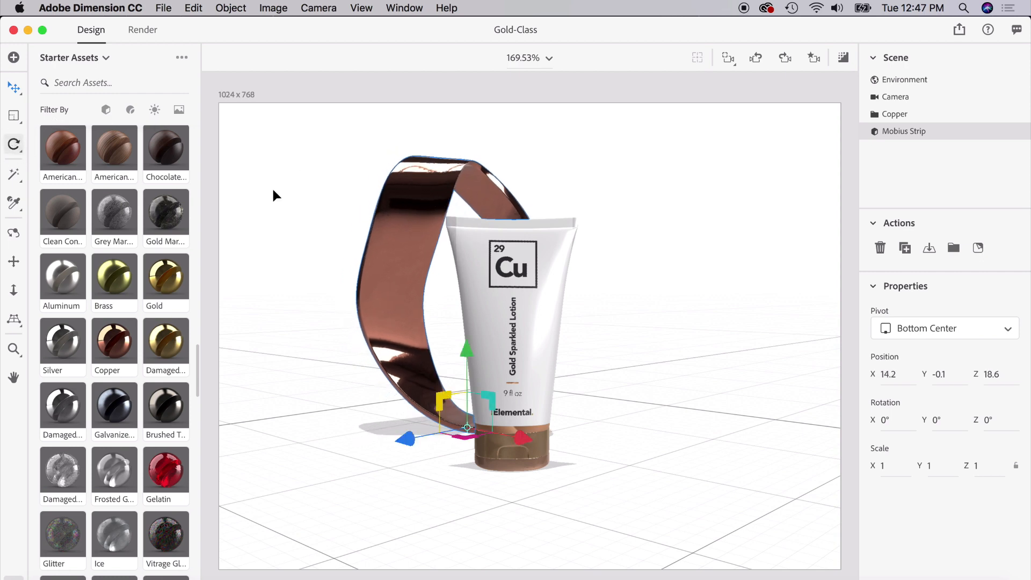
drag(467, 428, 422, 267)
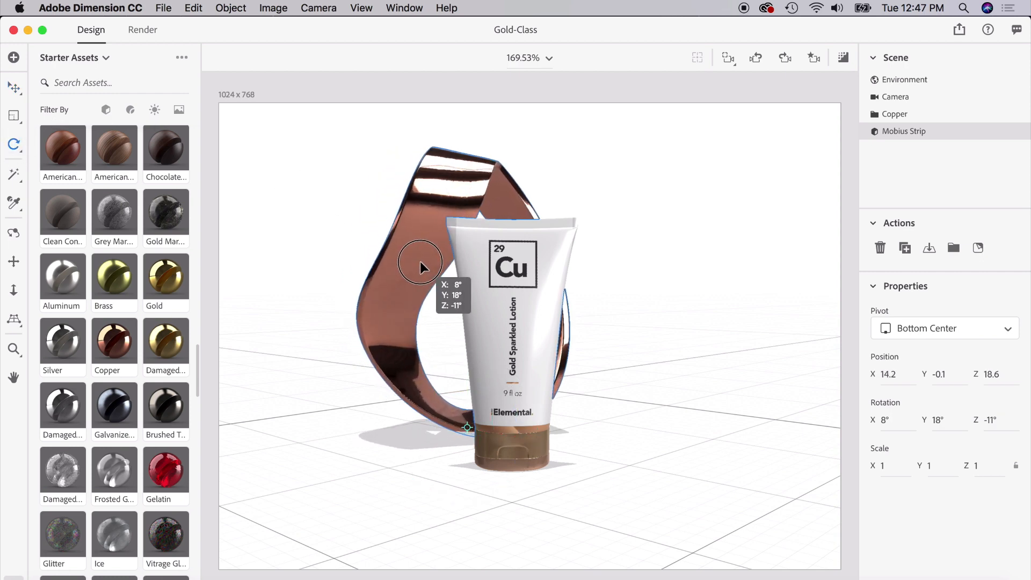
drag(421, 266, 419, 288)
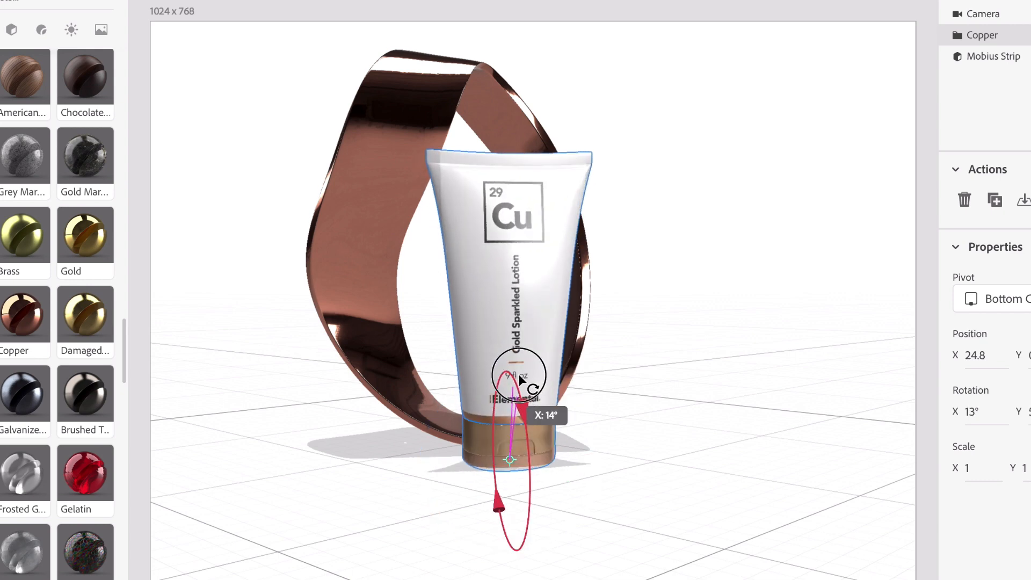
Tip the copper tube forward slightly, shrink the ribbon and move it closer behind the tube
drag(523, 375, 514, 400)
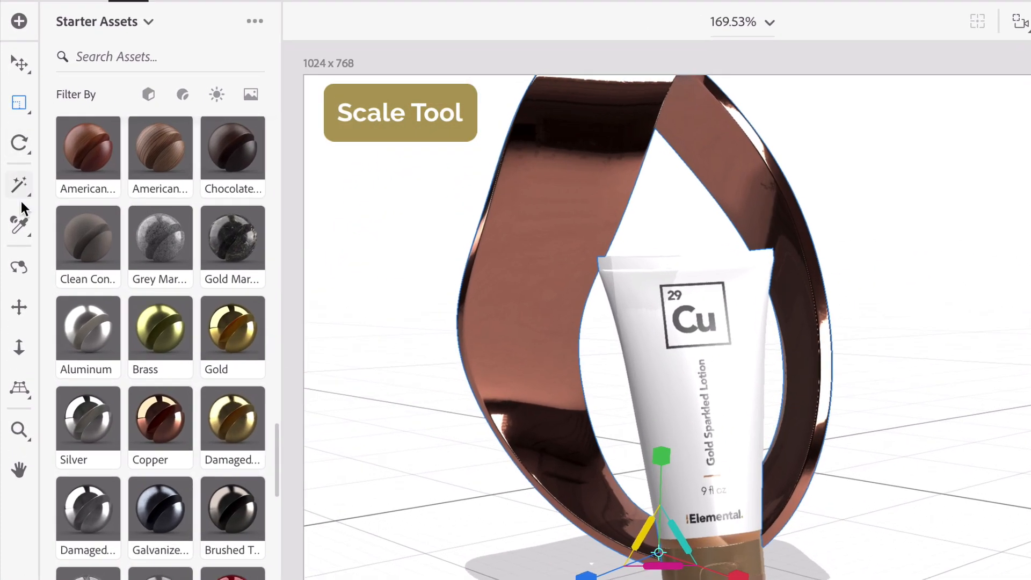
mouse_move(19, 104)
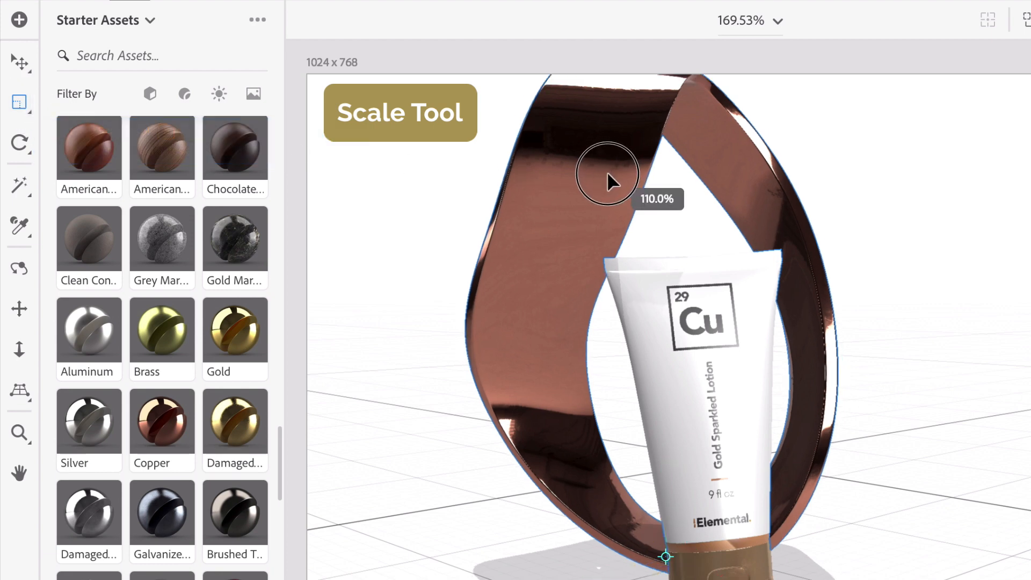
drag(608, 173, 613, 209)
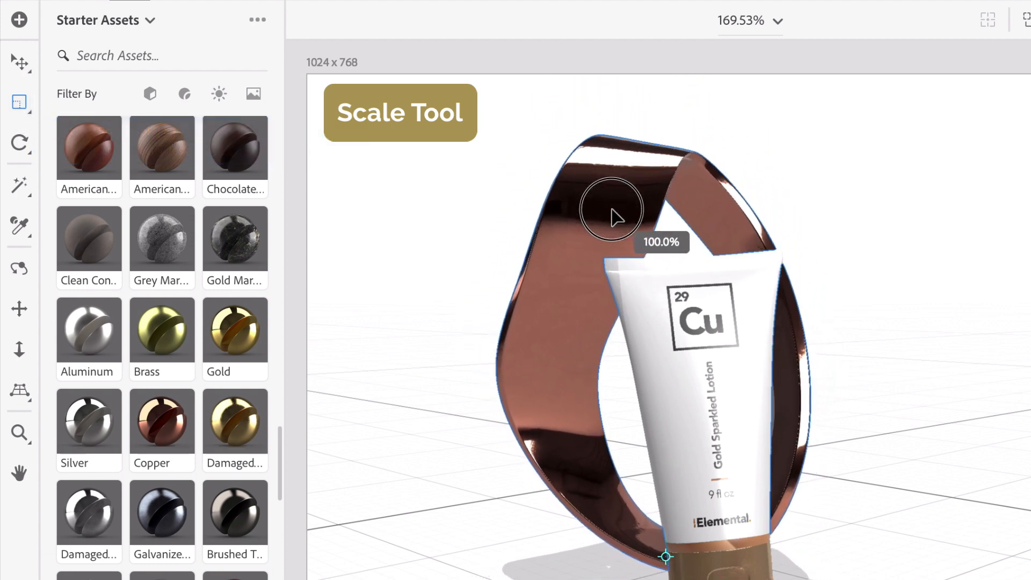
click(19, 62)
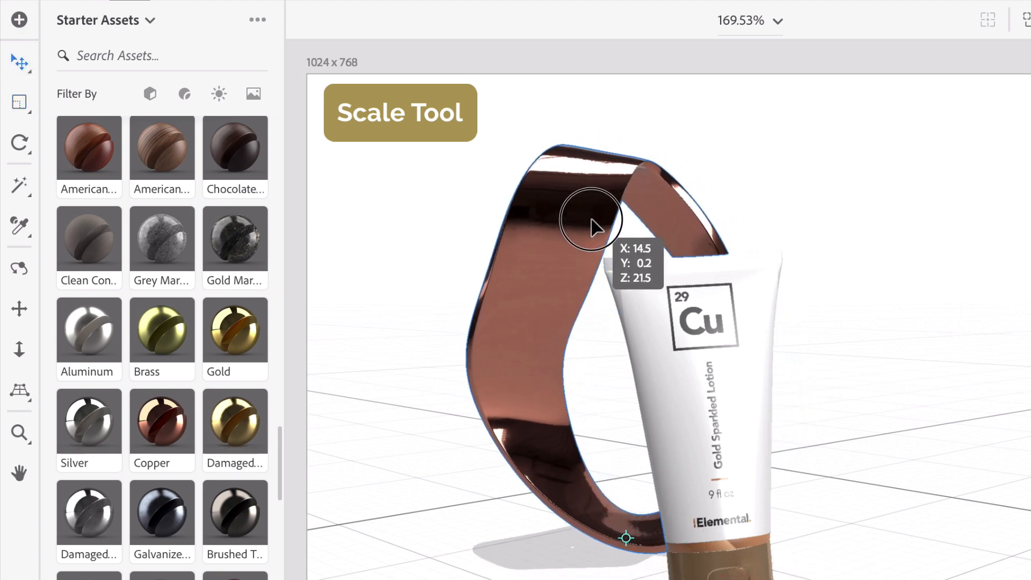
drag(589, 226, 589, 211)
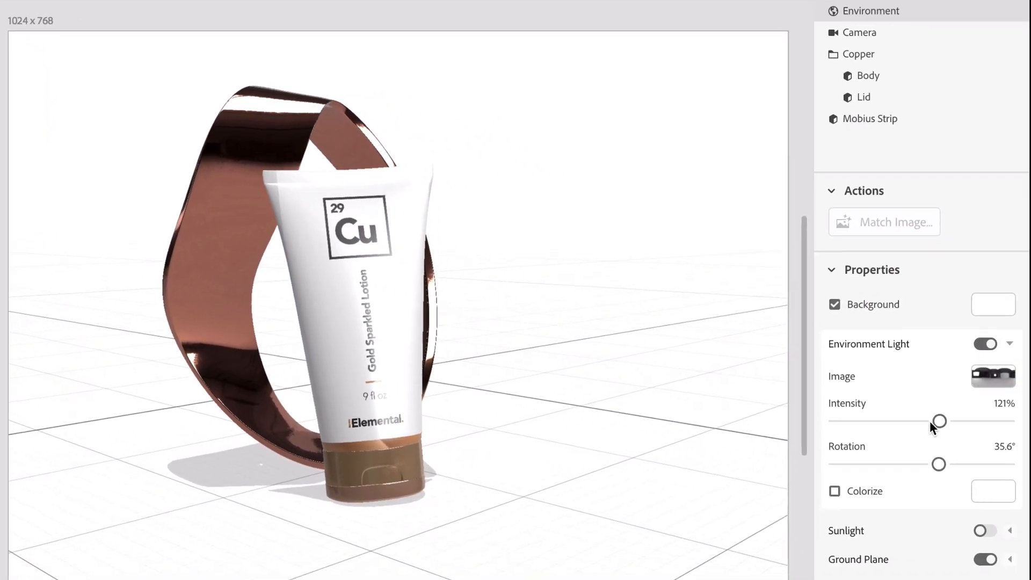
Lower the environment light to 104% and rotate the lighting to shift the copper reflections
drag(939, 421, 872, 408)
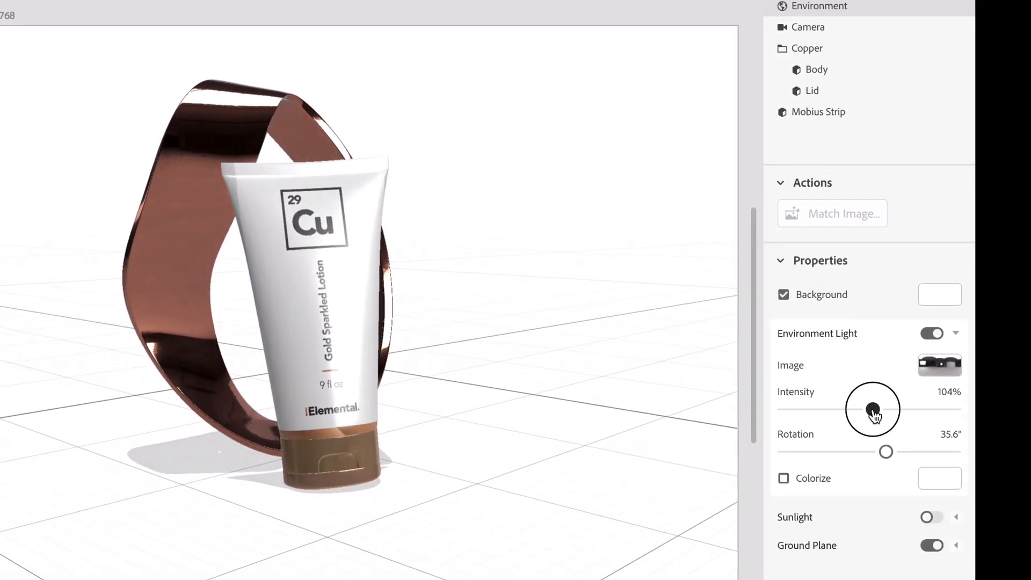
drag(887, 452, 865, 452)
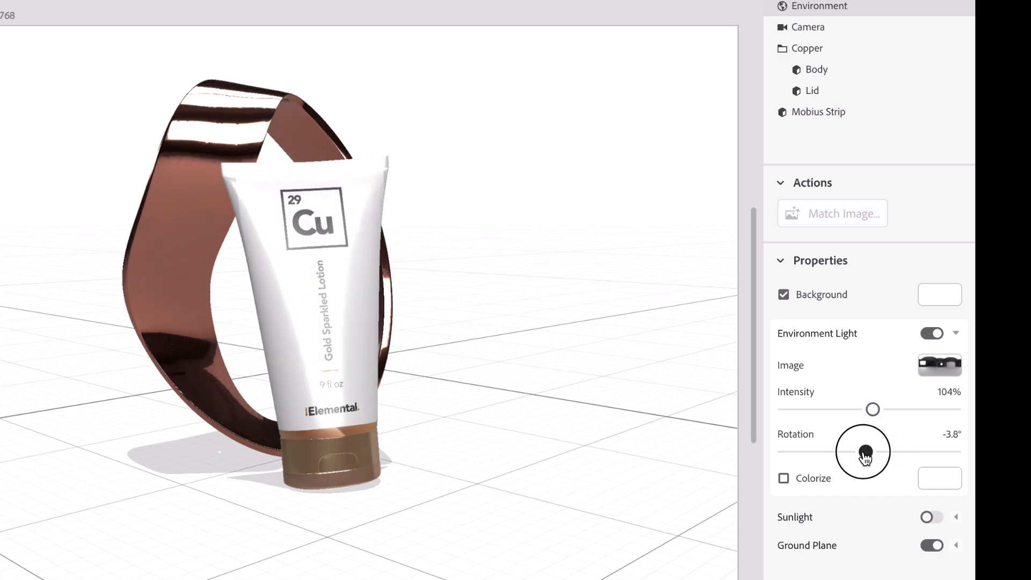
drag(868, 452, 858, 453)
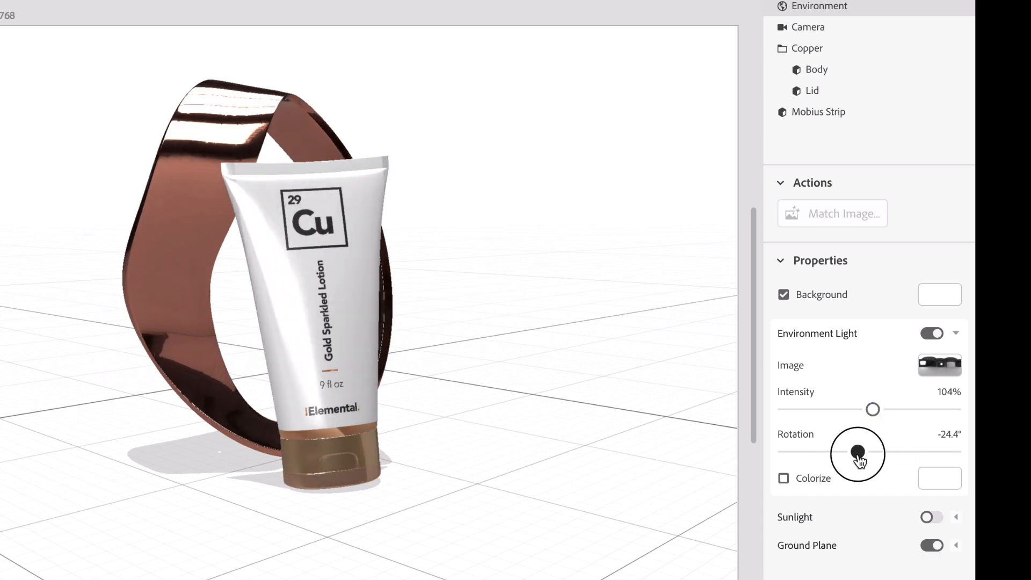
drag(858, 452, 917, 453)
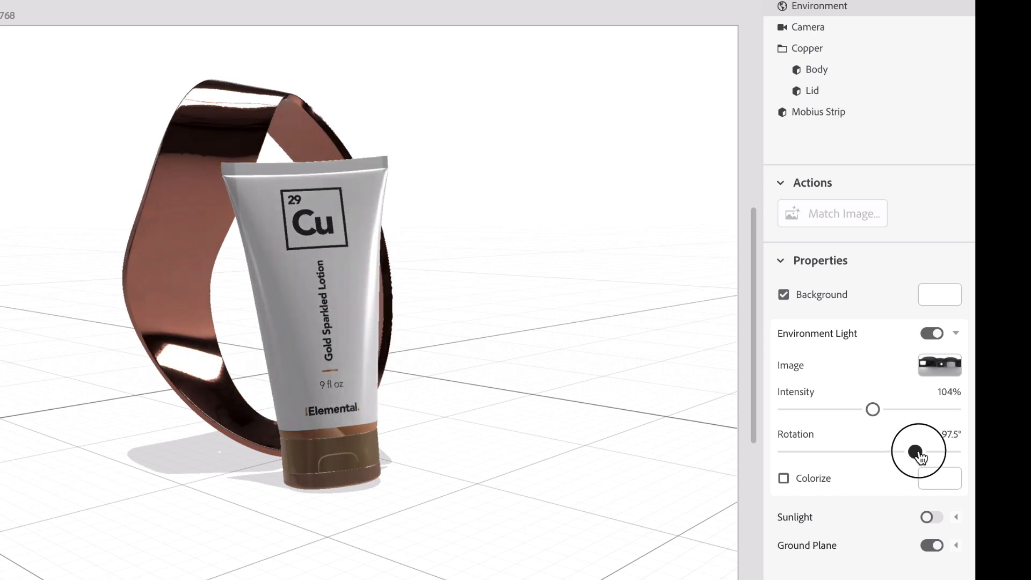
drag(920, 452, 896, 455)
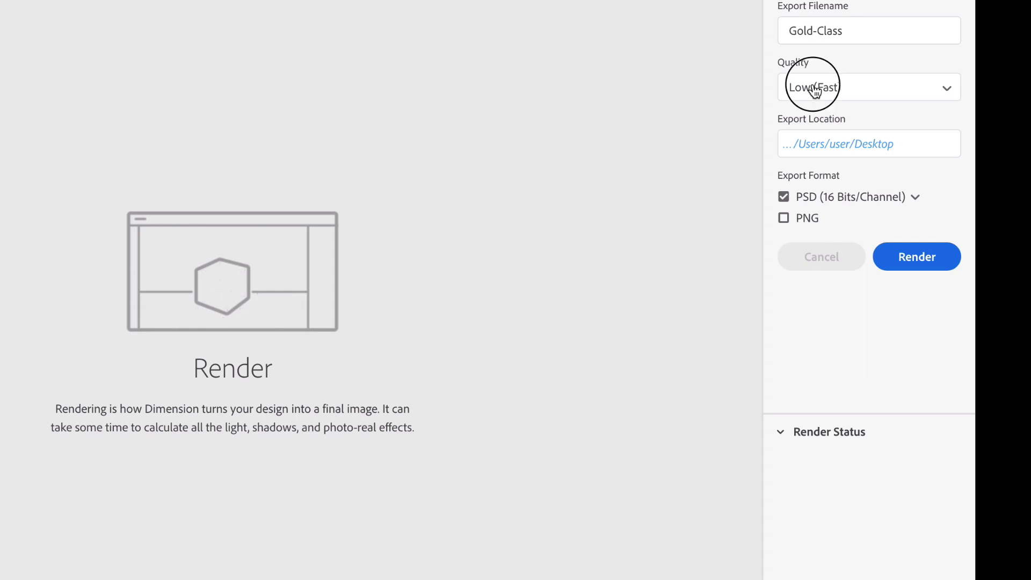
Set the Gold-Class render to Medium quality and toggle the PNG export option
click(868, 87)
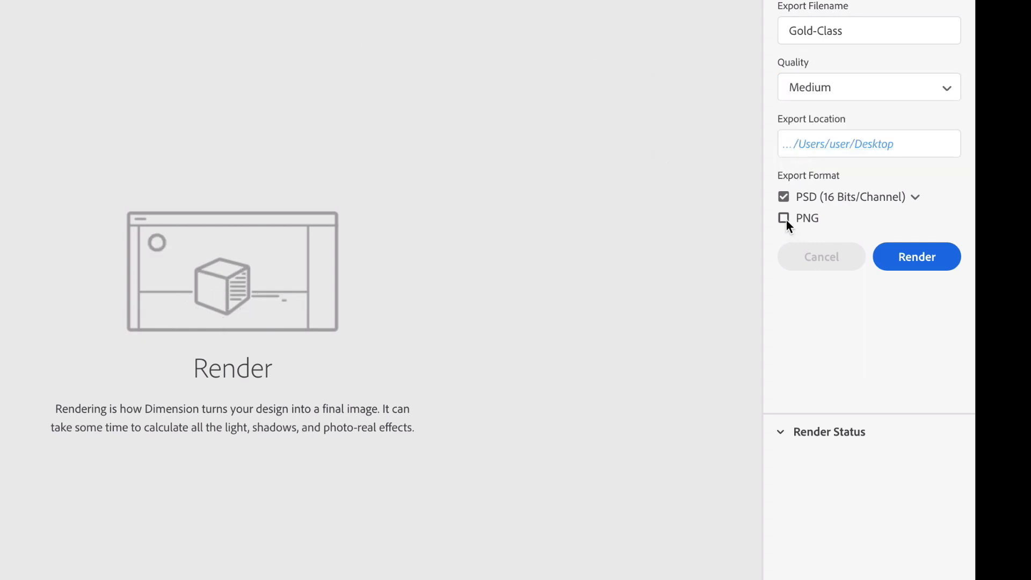
click(783, 218)
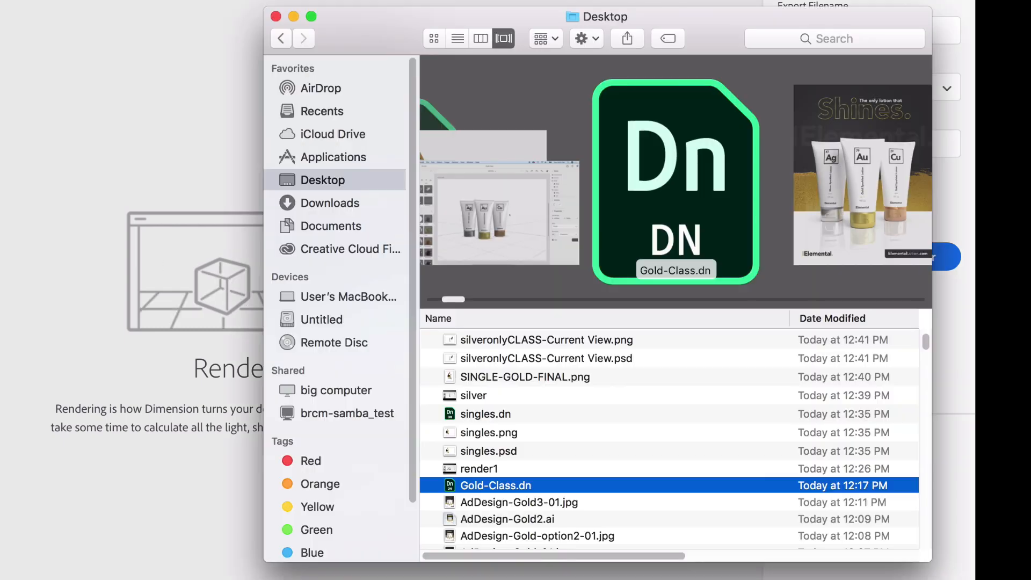
Open silveronlyCLASS-Current View.psd from the Desktop into Photoshop
click(545, 358)
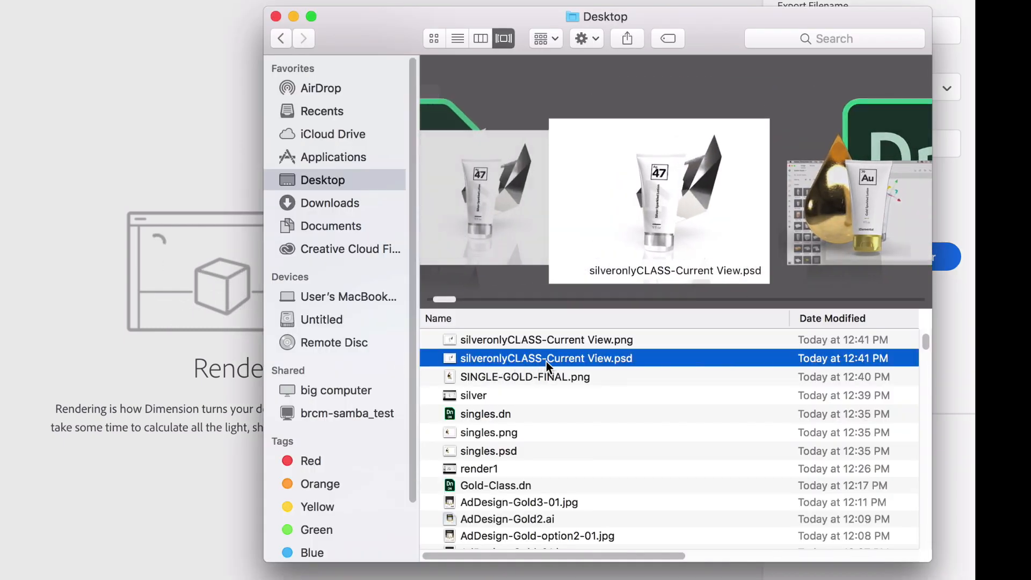
double_click(546, 358)
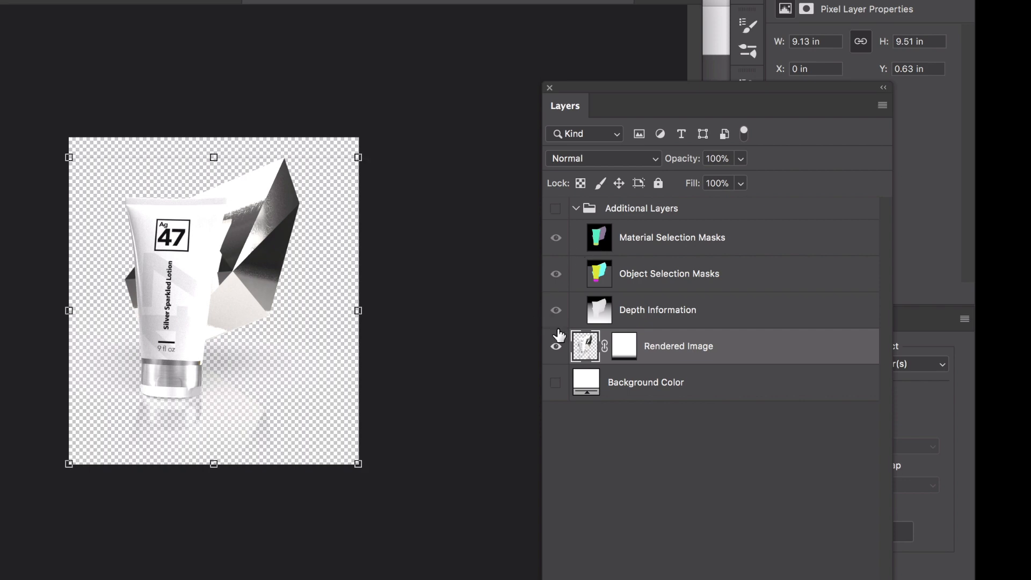
Toggle the Background Color layer on and off, leaving the silver render on transparency
click(555, 382)
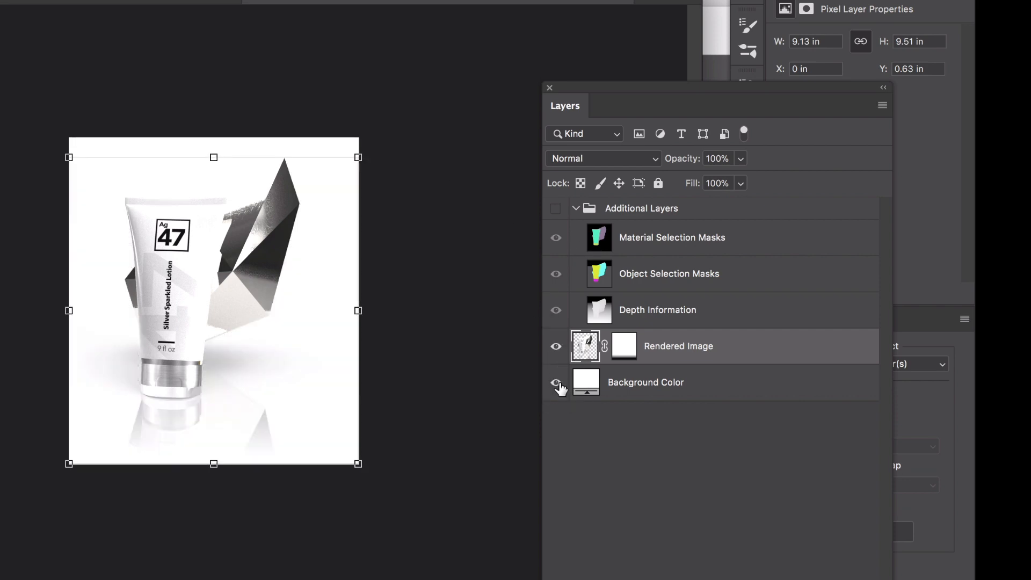
click(556, 383)
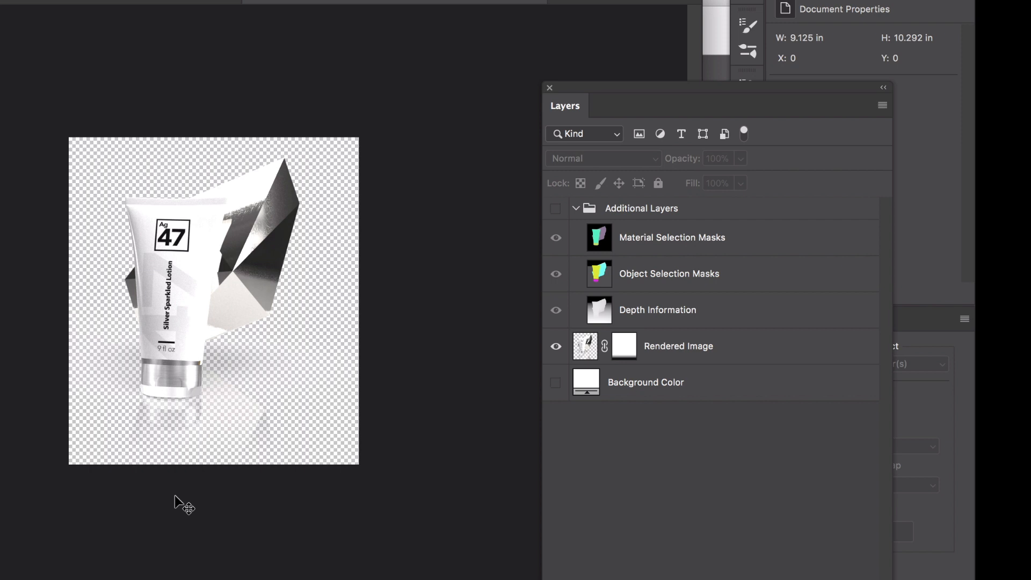
mouse_move(180, 498)
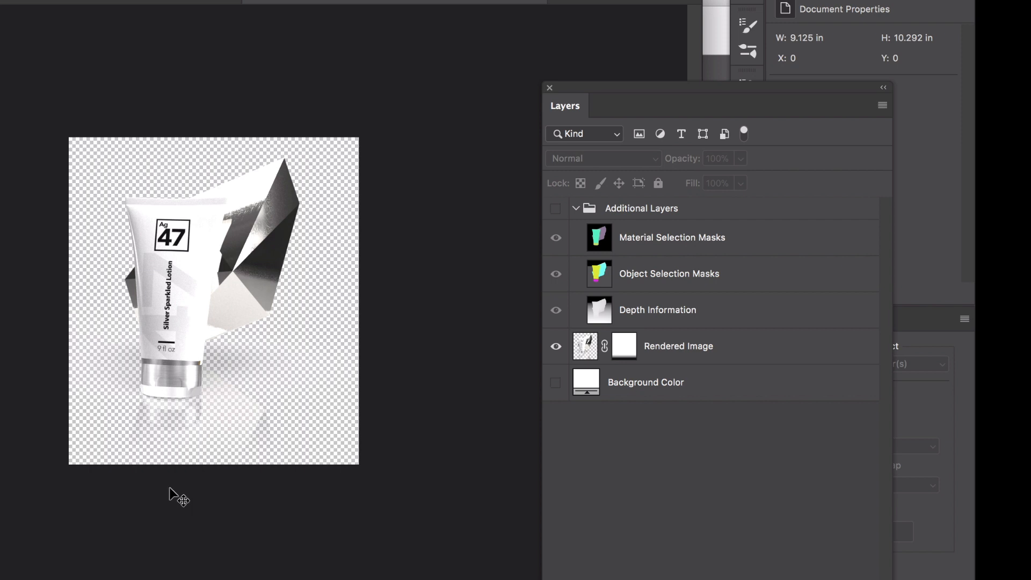